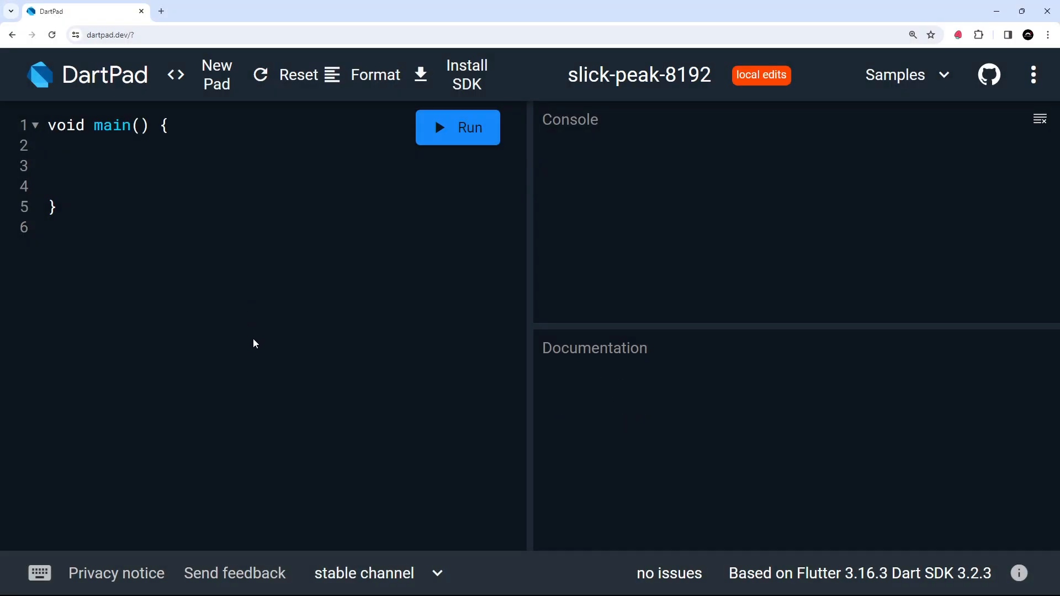
mouse_move(210, 296)
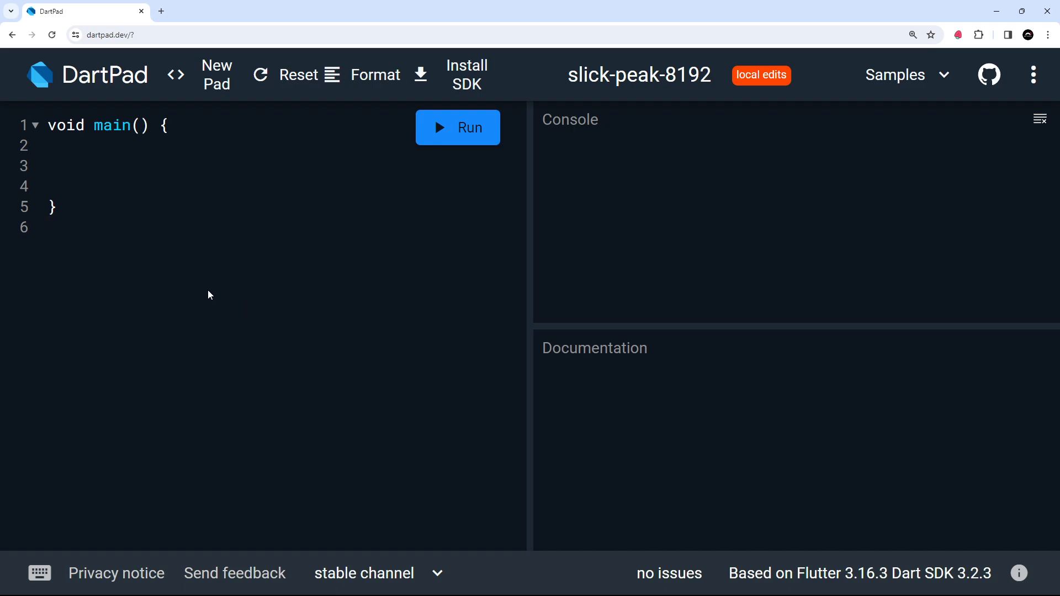
Start a greet(name, age) function below main with an empty return string.
click(60, 207)
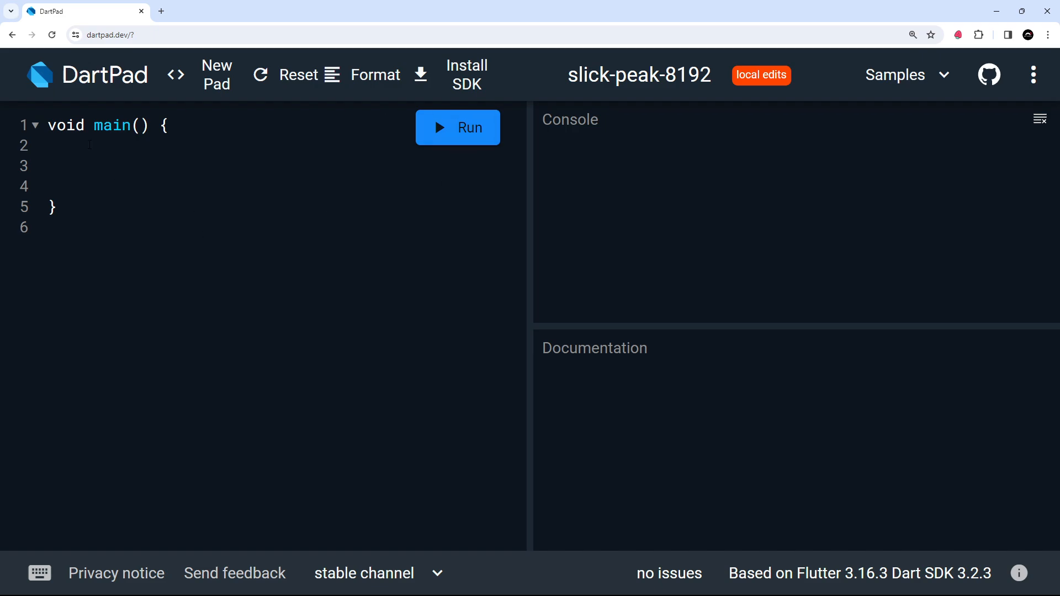
double_click(65, 125)
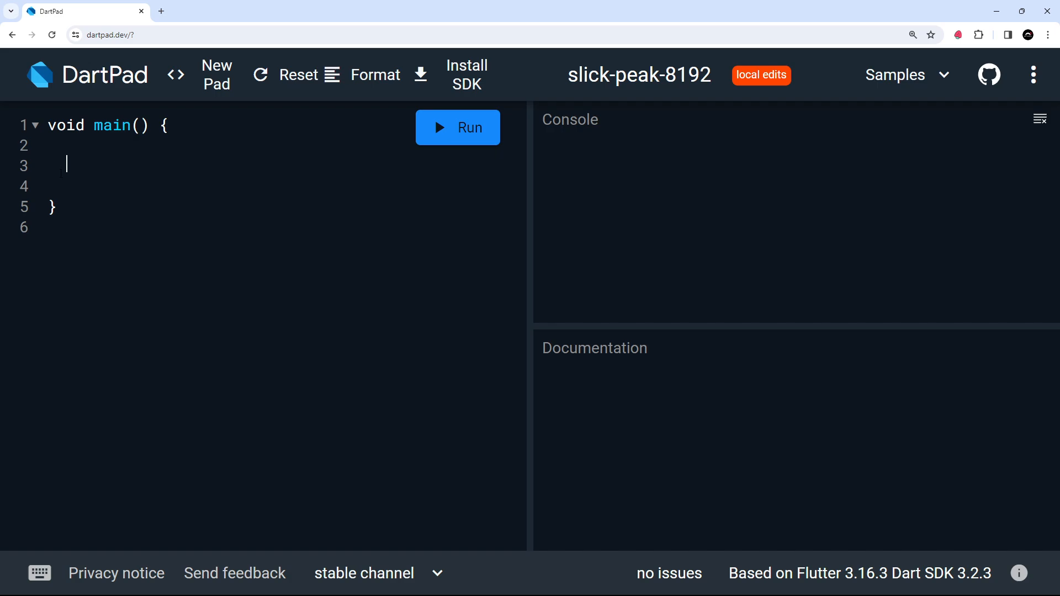
double_click(65, 126)
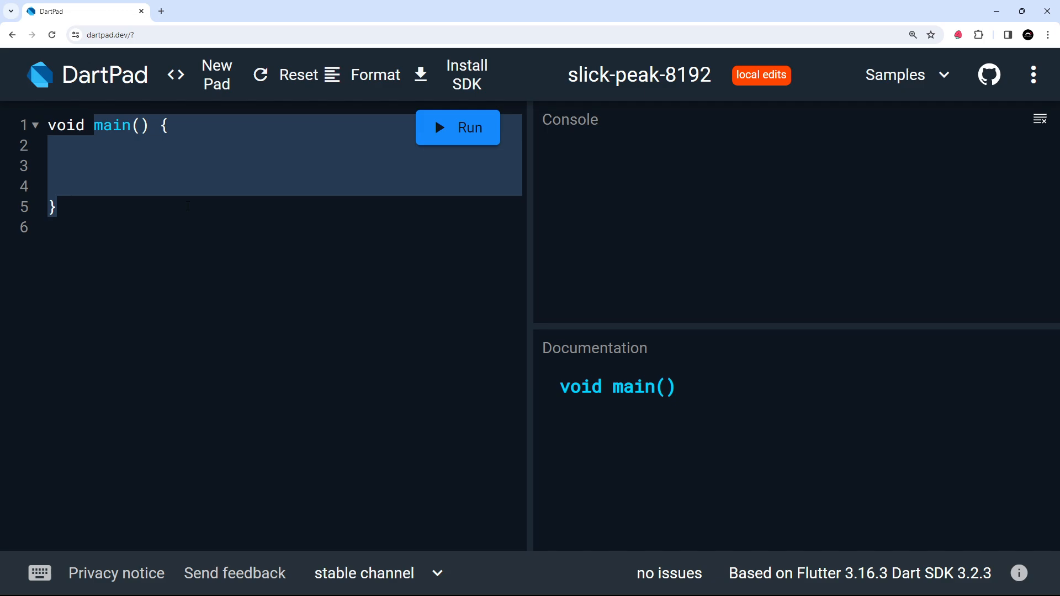
double_click(65, 126)
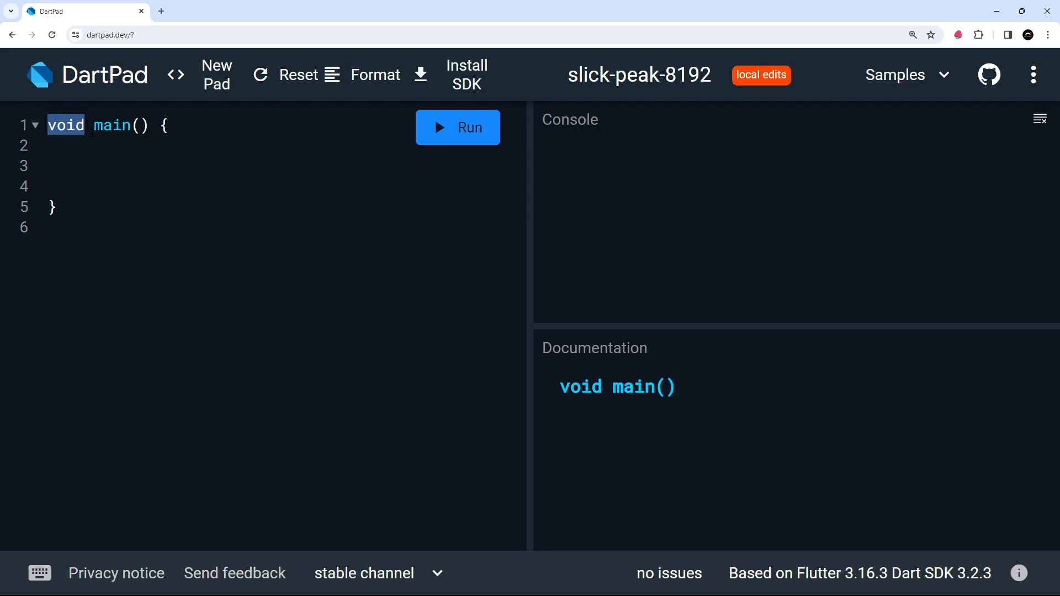
click(66, 166)
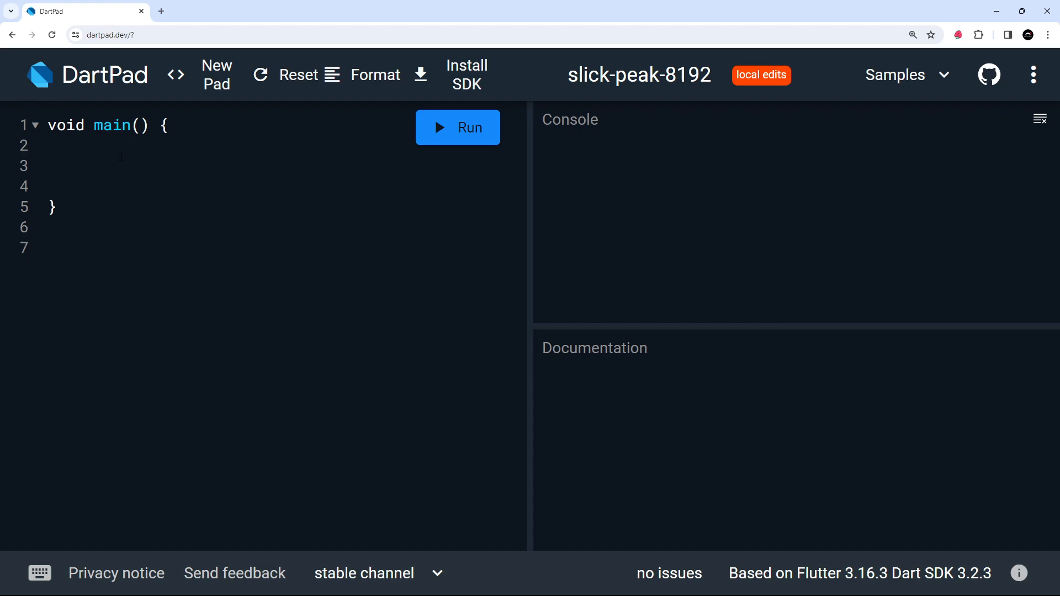
text(g)
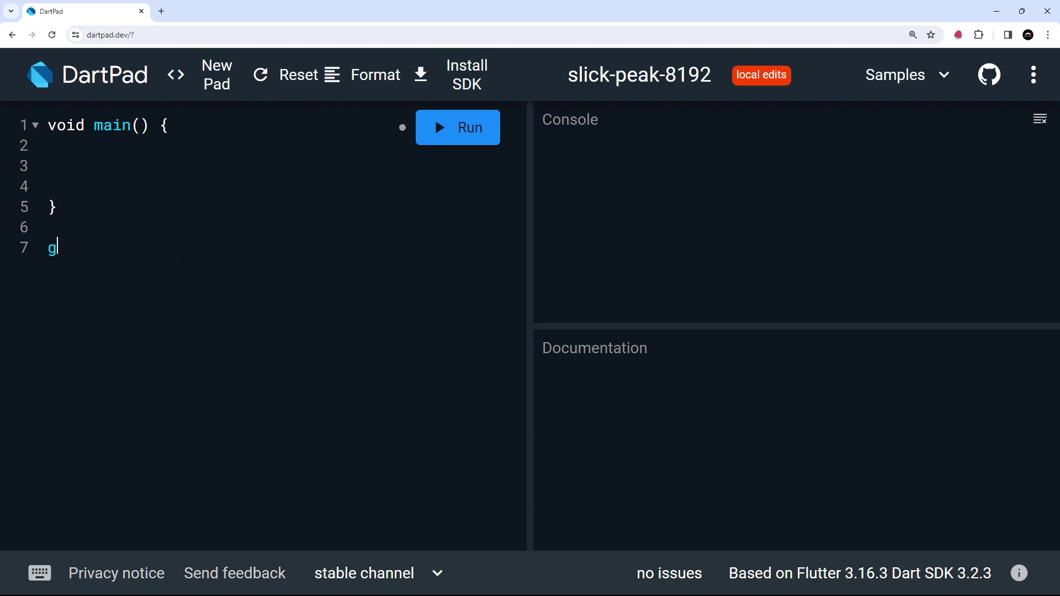
text(reet())
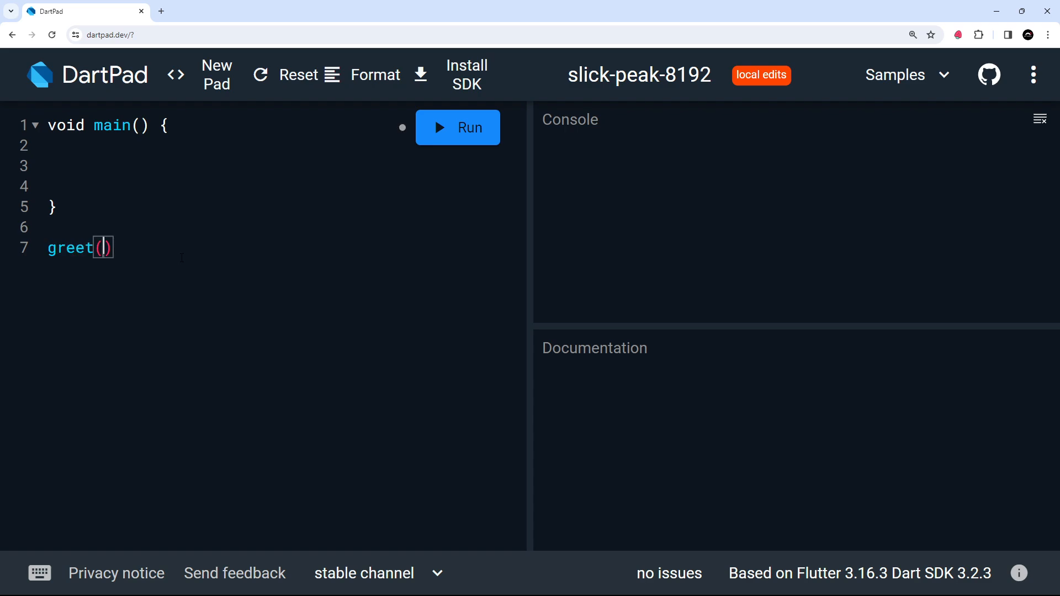
click(102, 248)
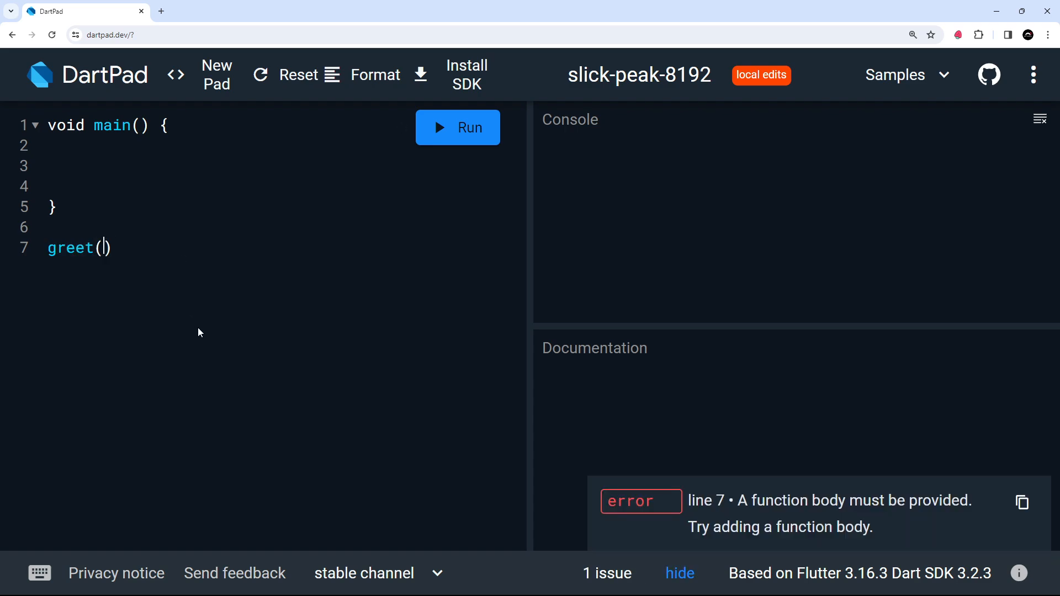
text(name,)
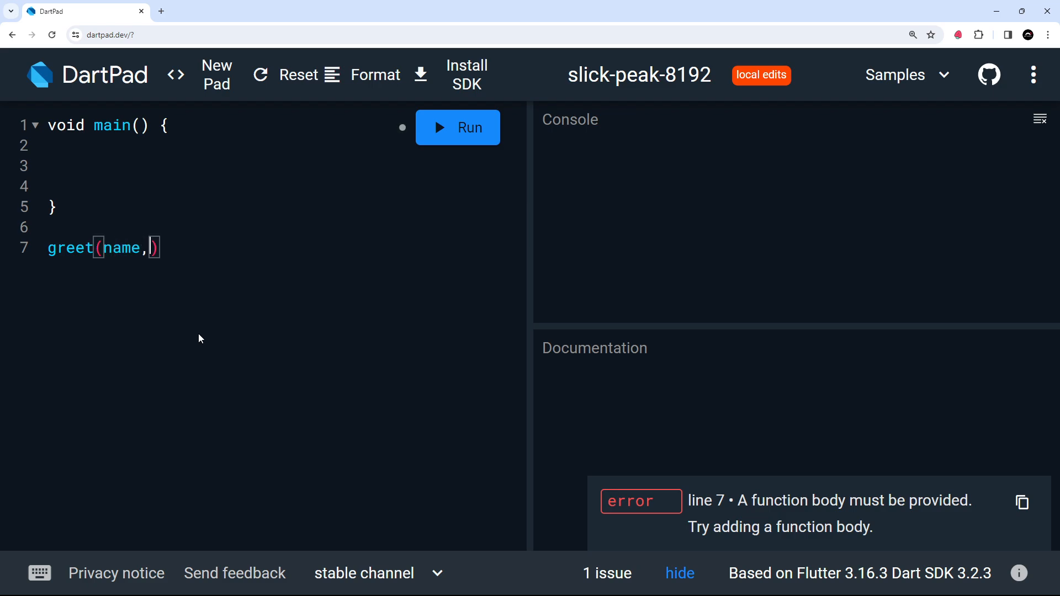
text(age)
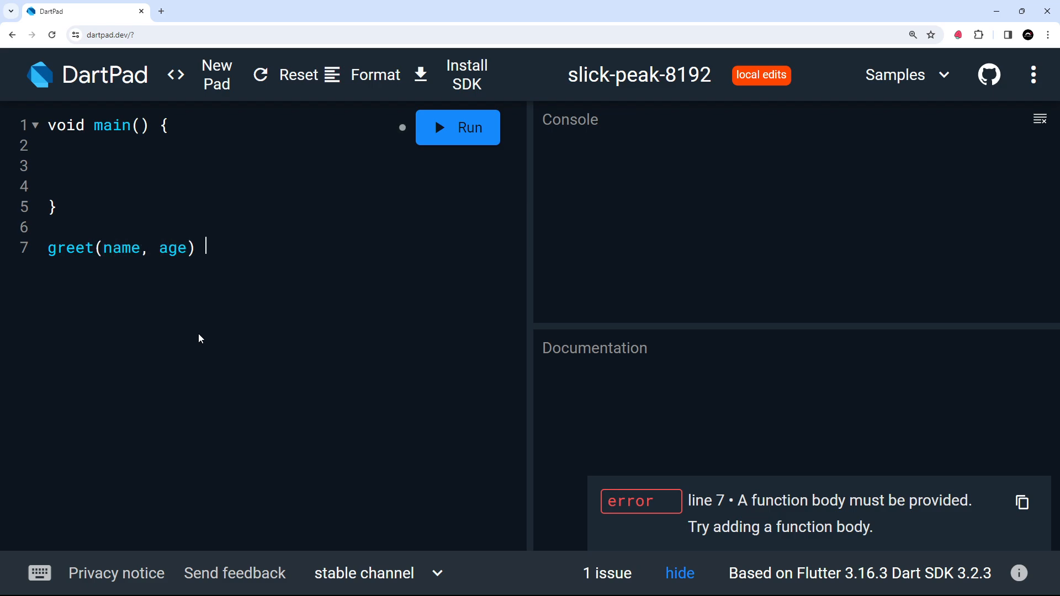
text({)
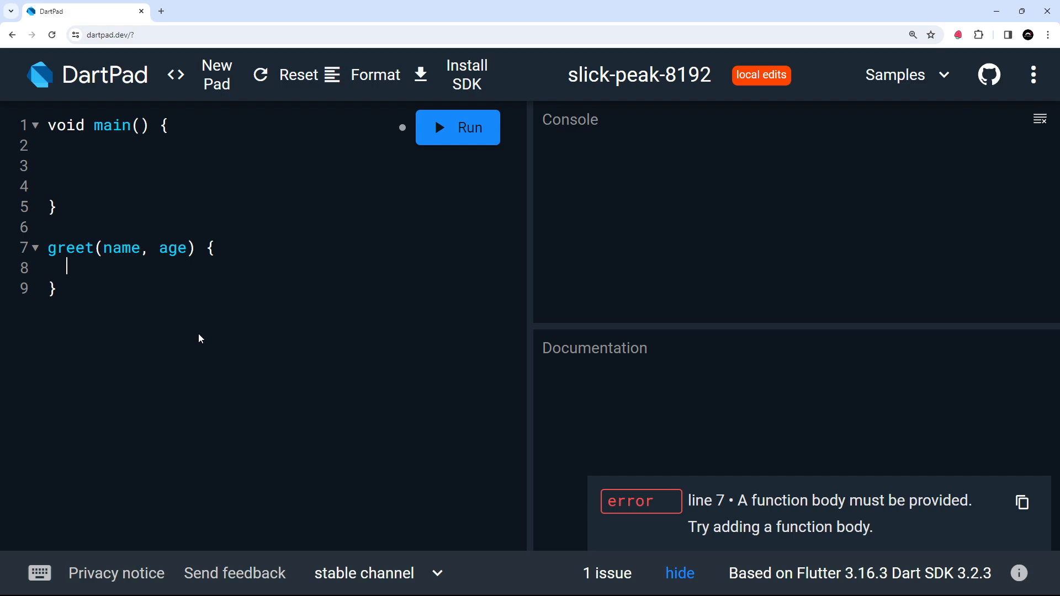
text(return "")
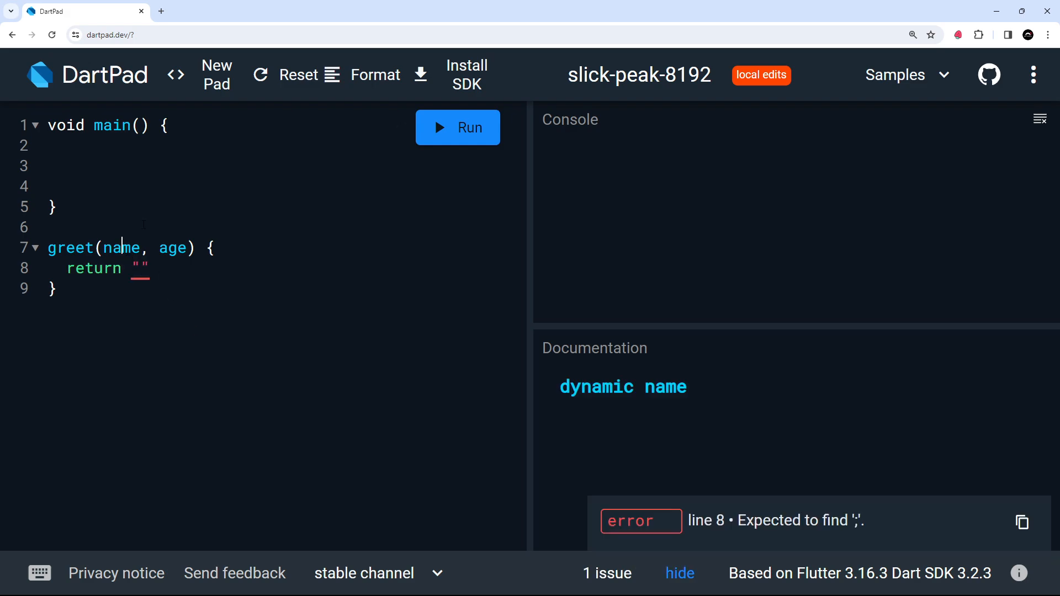
Fill the return string with "Hi, my name is $name and I am $age".
click(180, 248)
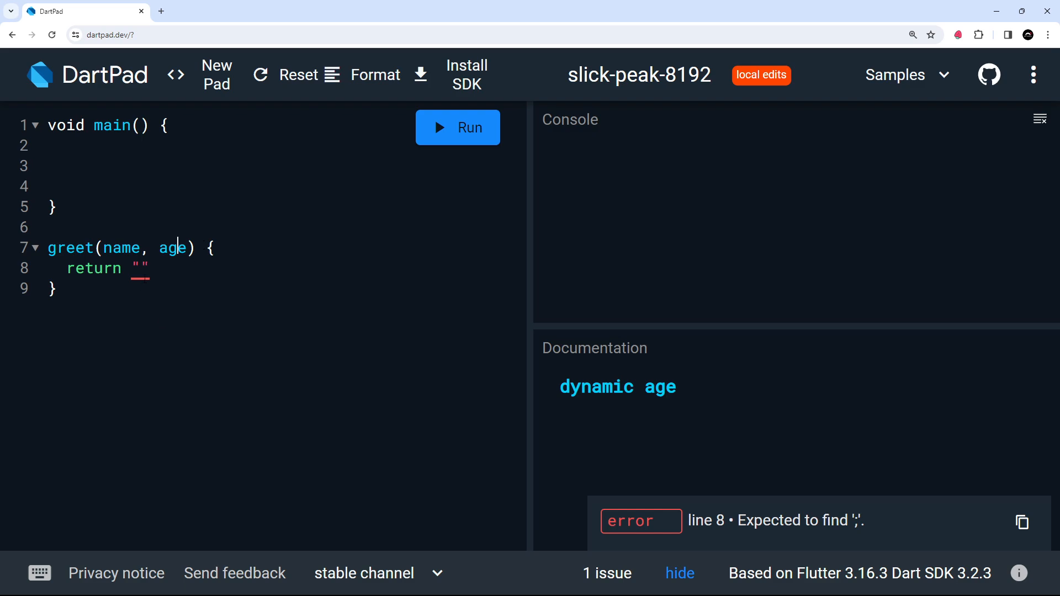
text(;)
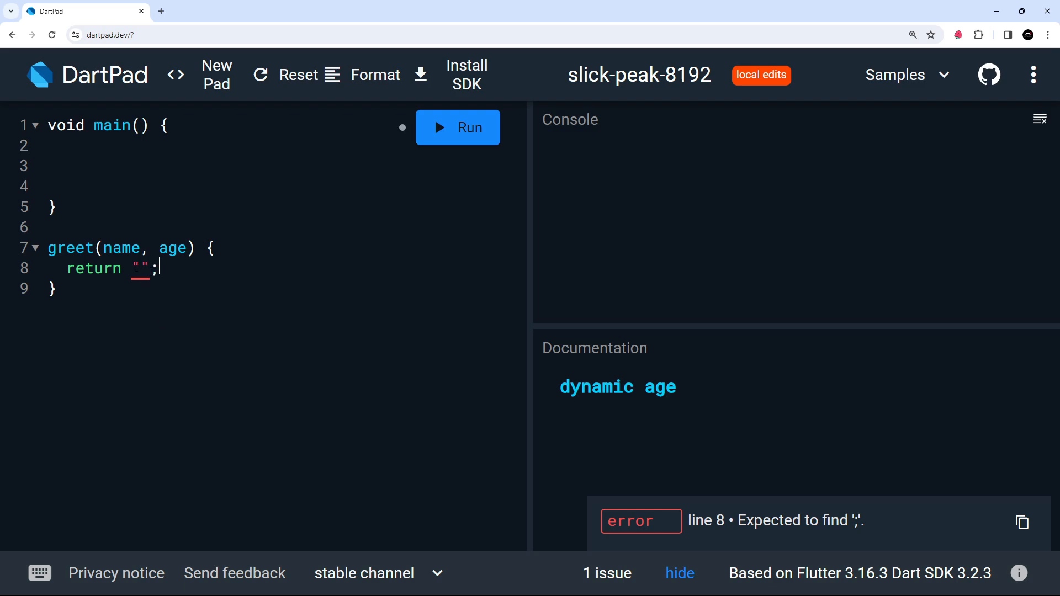
text(Hi,)
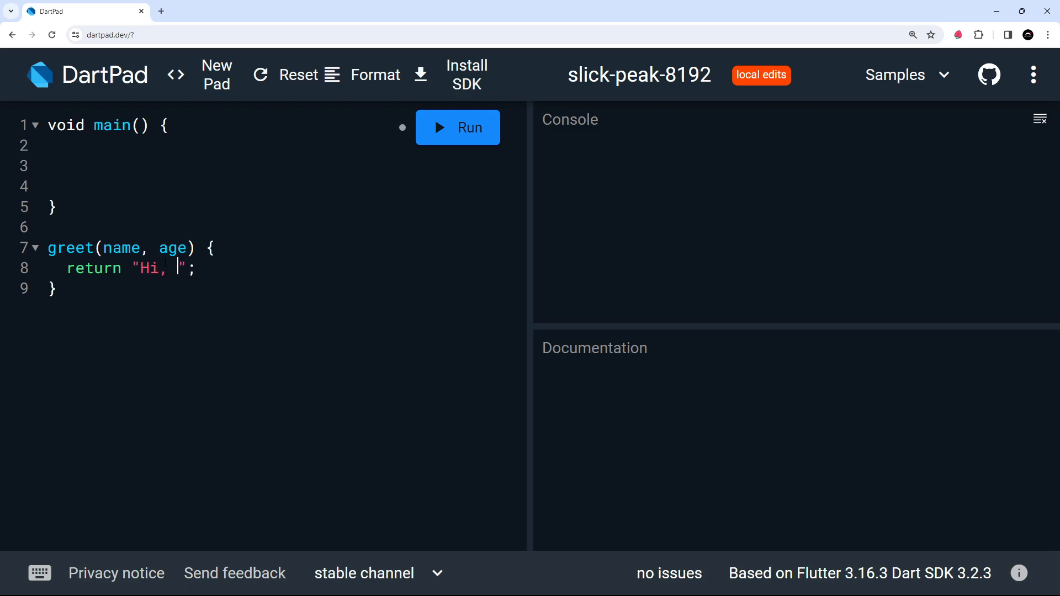
text(my name is)
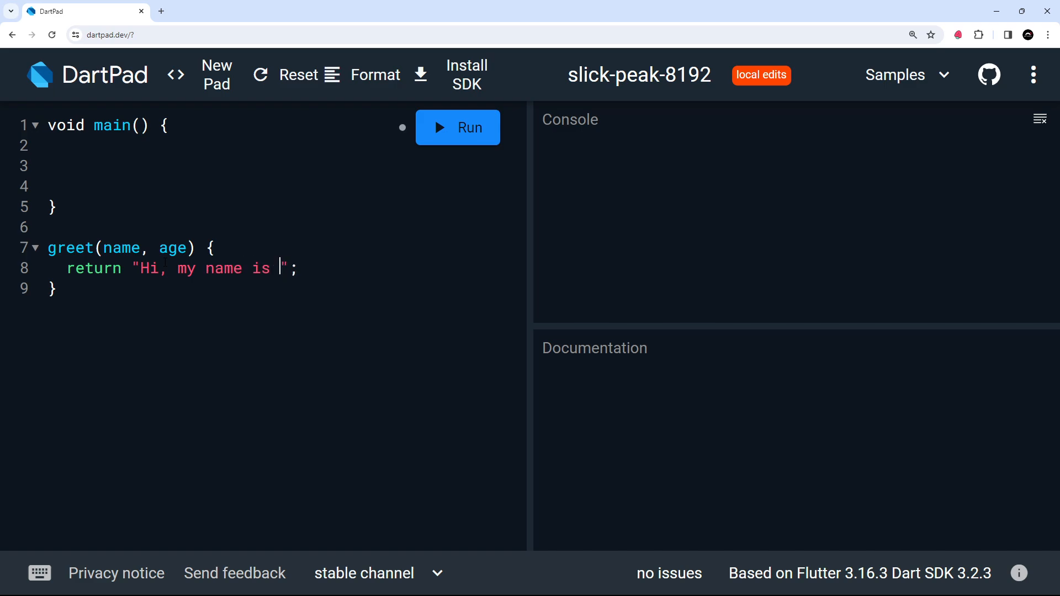
text($name)
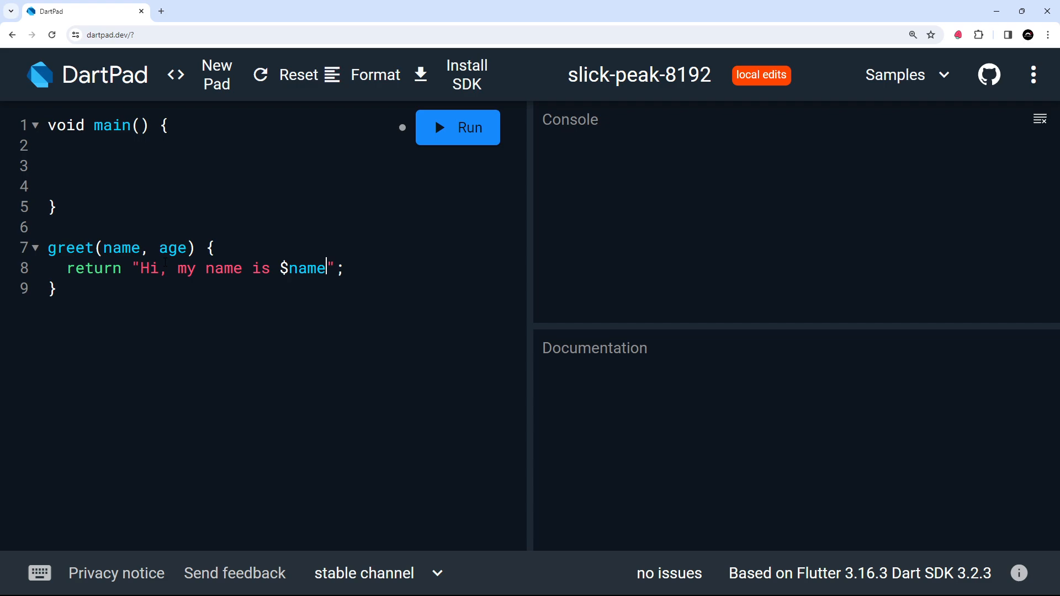
text(and I)
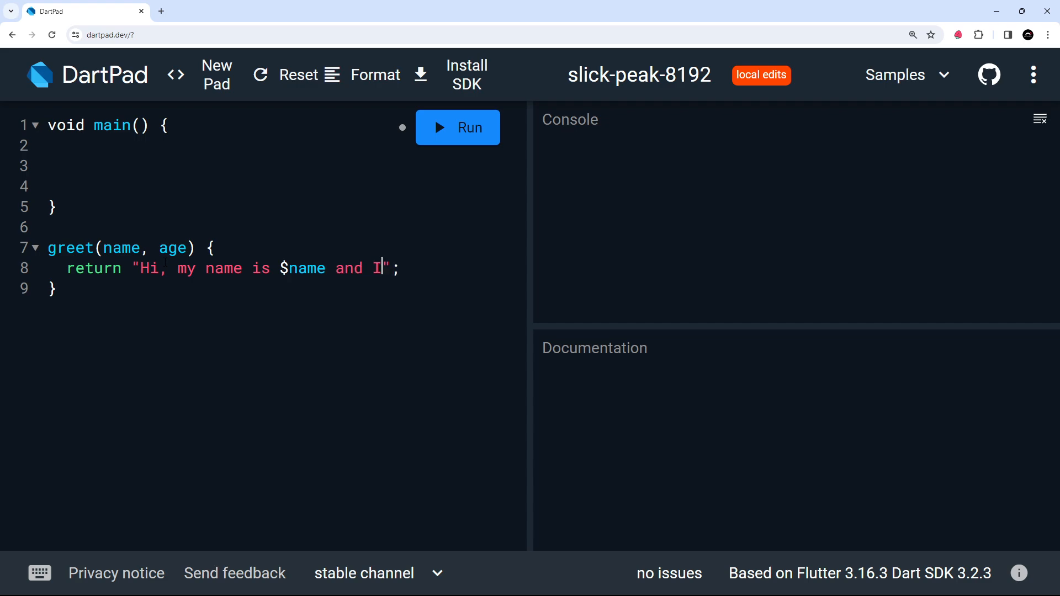
text(am $)
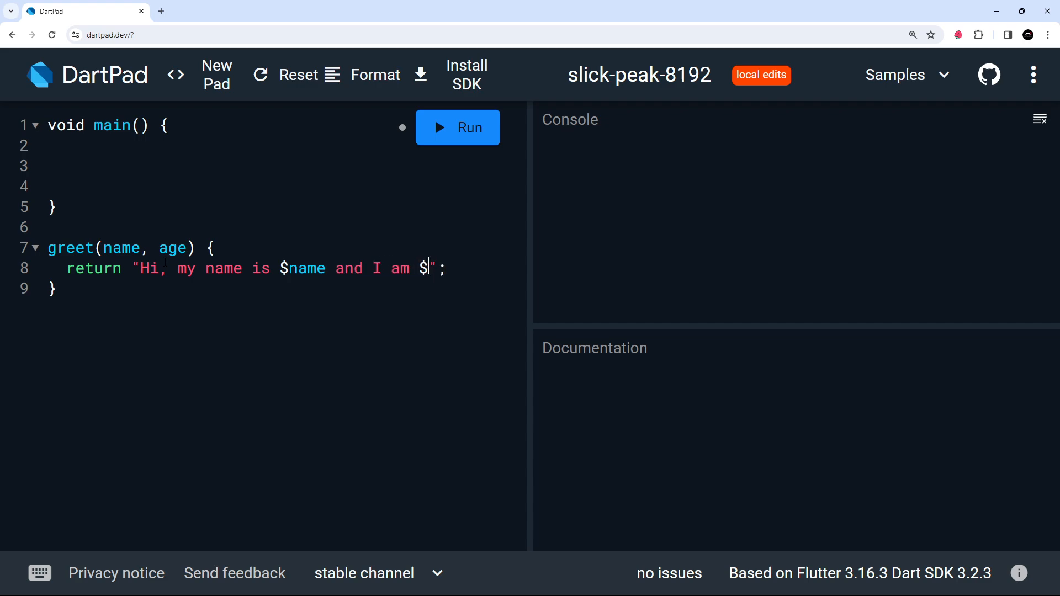
text(age)
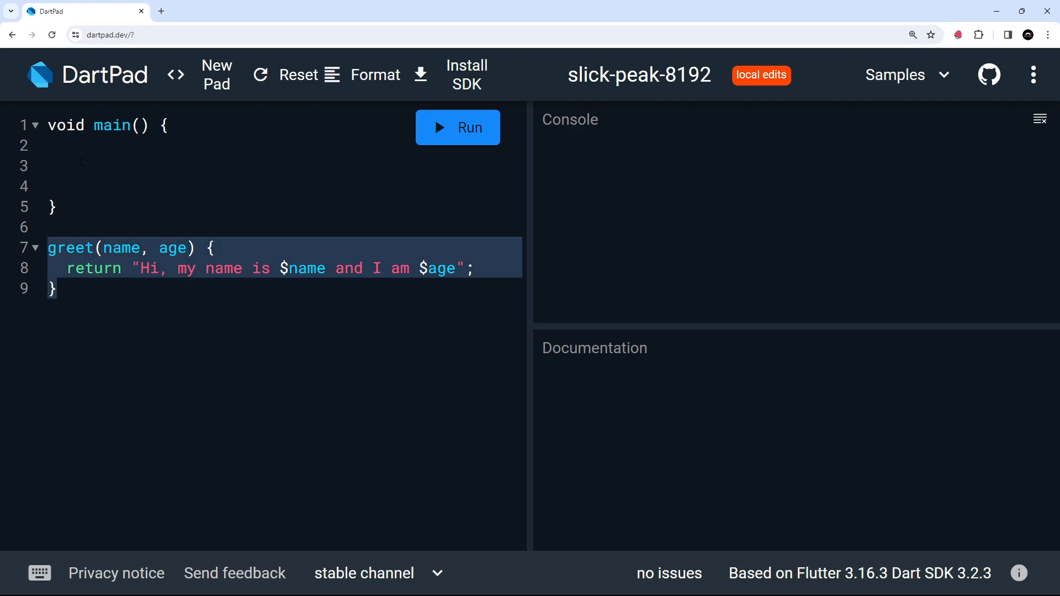
Add a greet(10, true) call inside main.
text(greet)
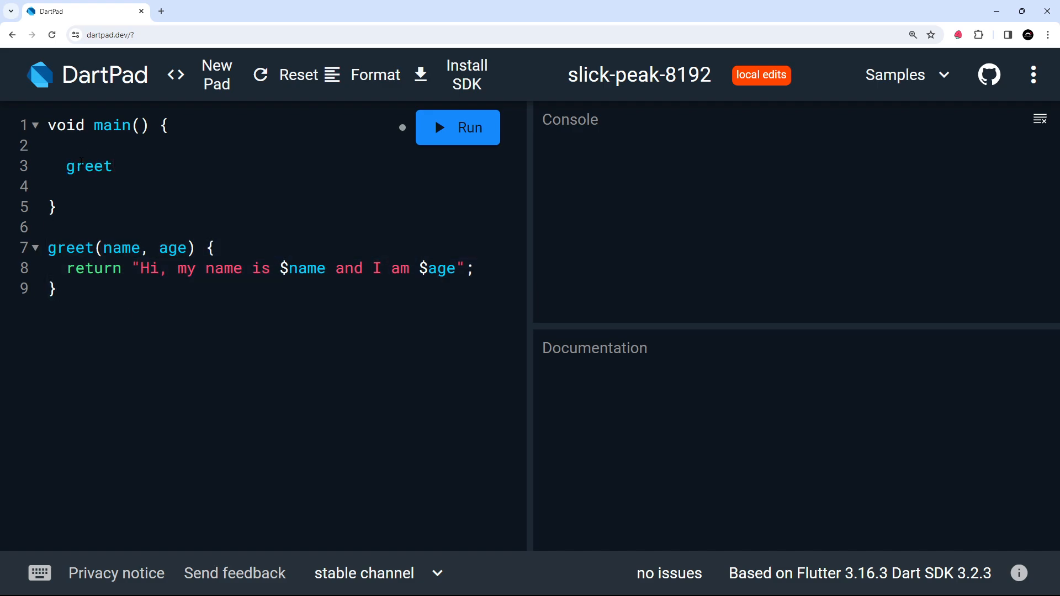
text(())
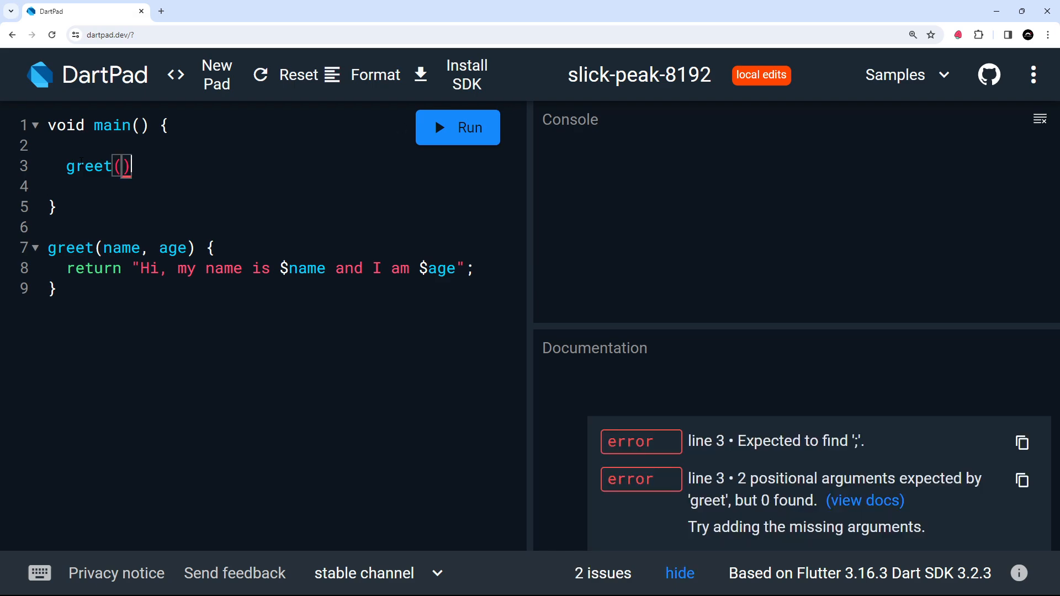
text(;)
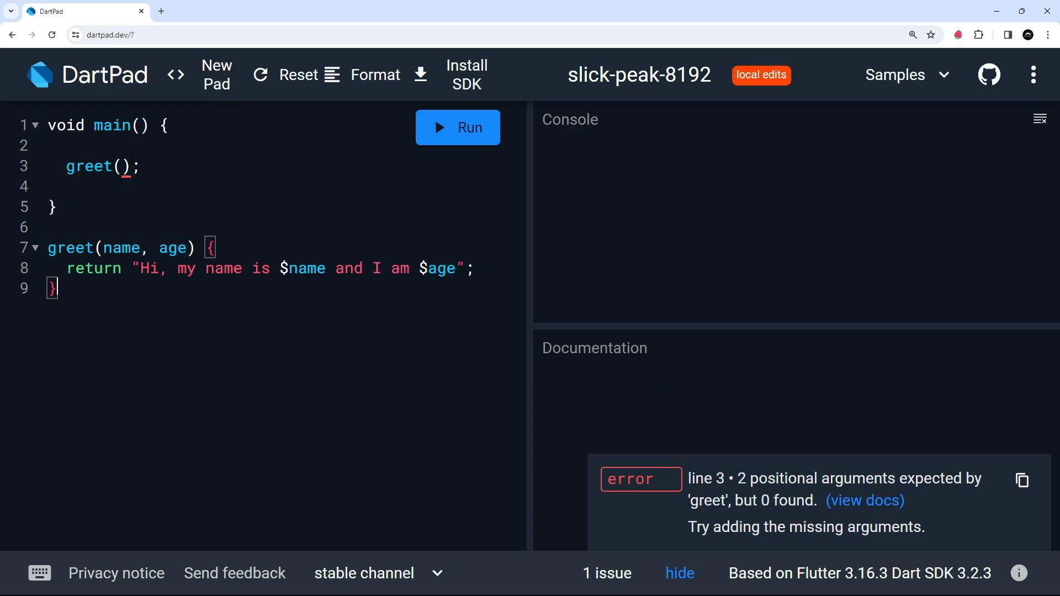
text(10)
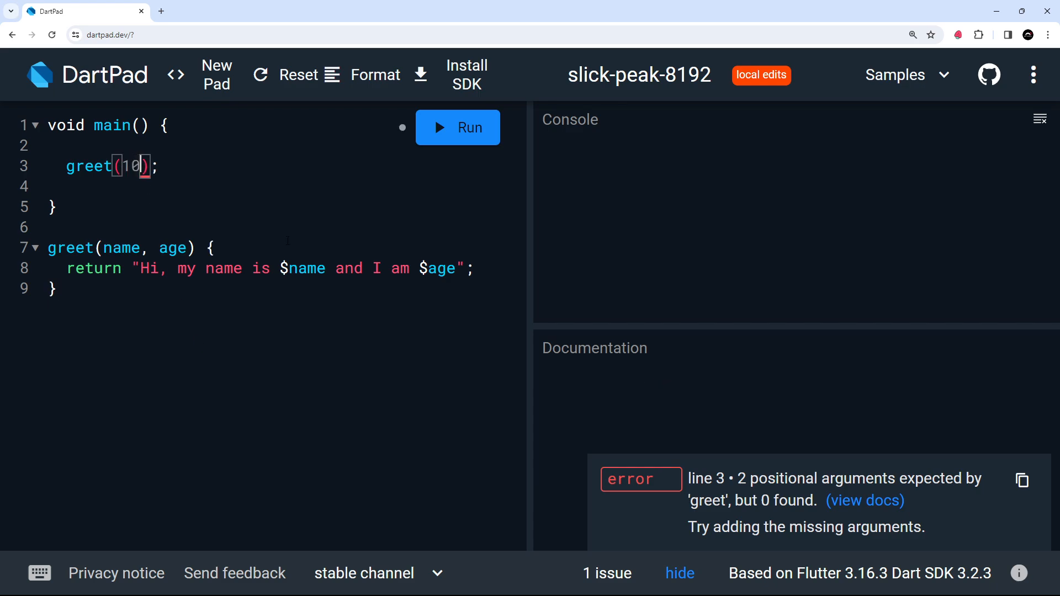
text(, tru)
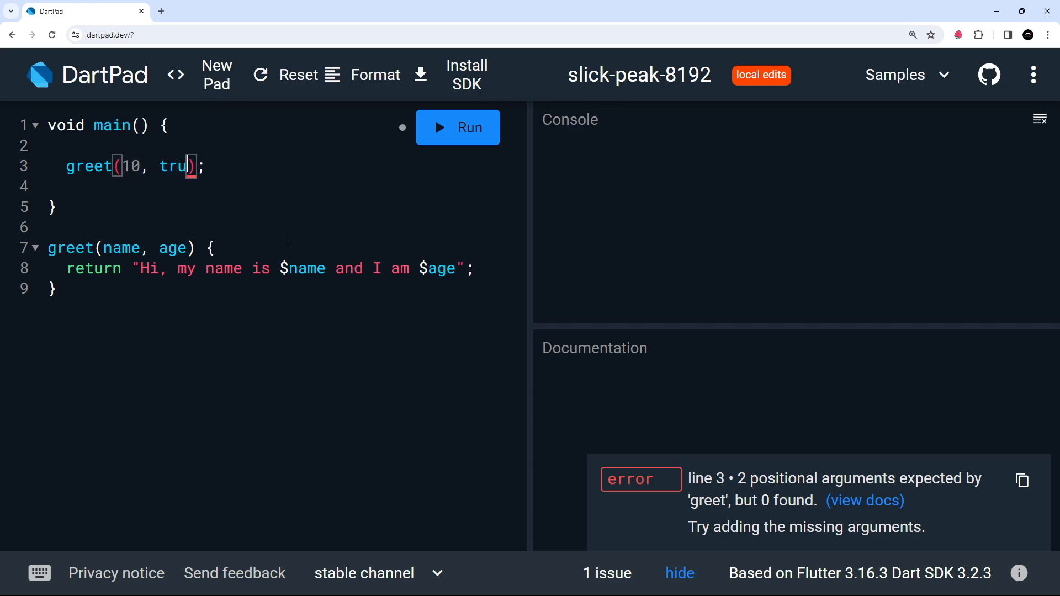
text(e)
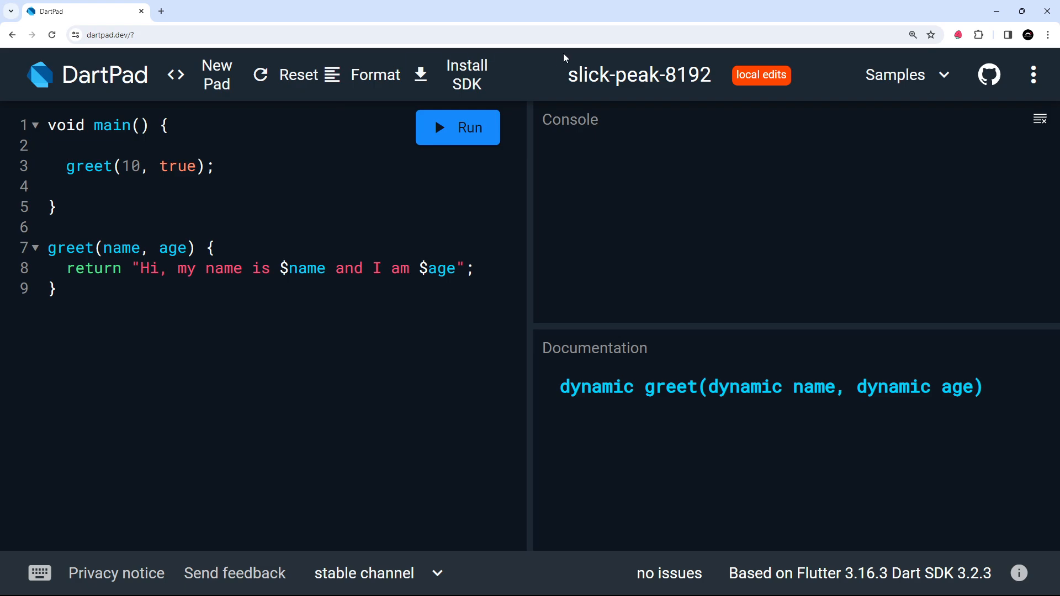
Store the call's result in a final greeting variable and print(greeting).
text(final greeting =)
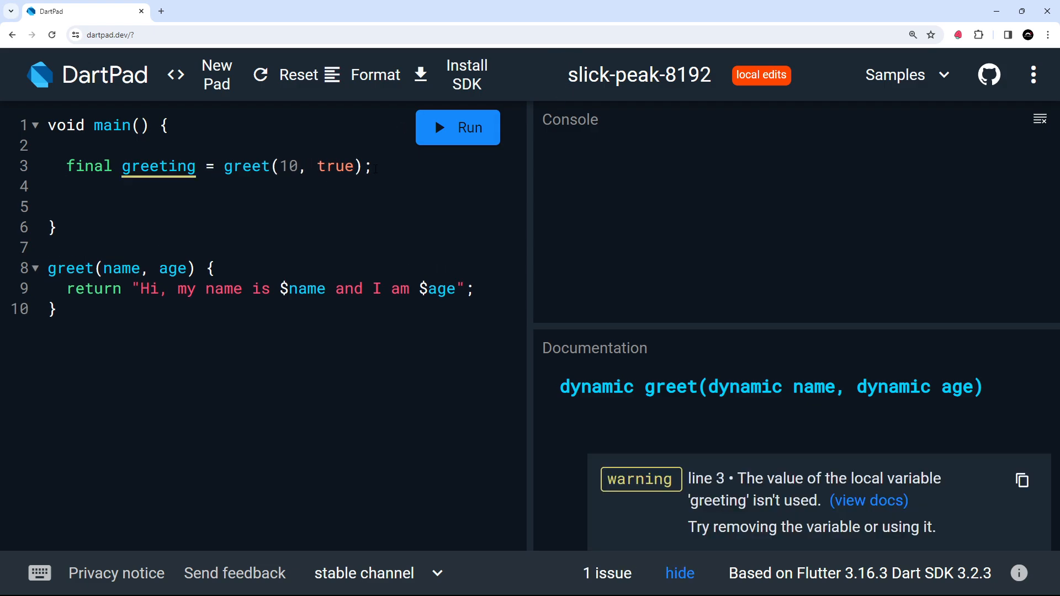
text(print(greetin)
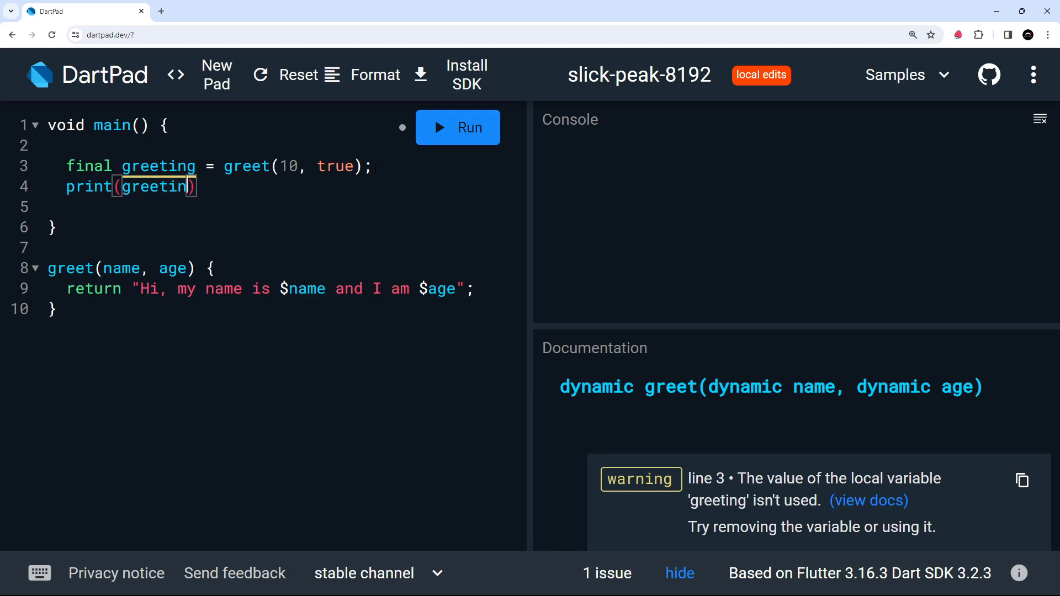
text(g;)
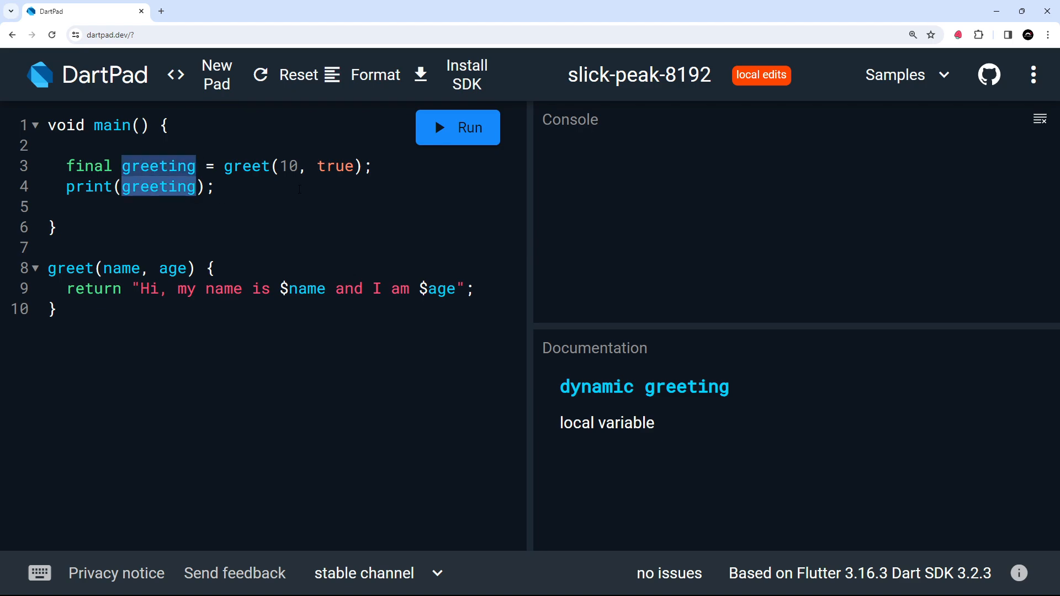
Run the program to print "Hi, my name is 10 and I am true" and inspect parameter types.
click(457, 128)
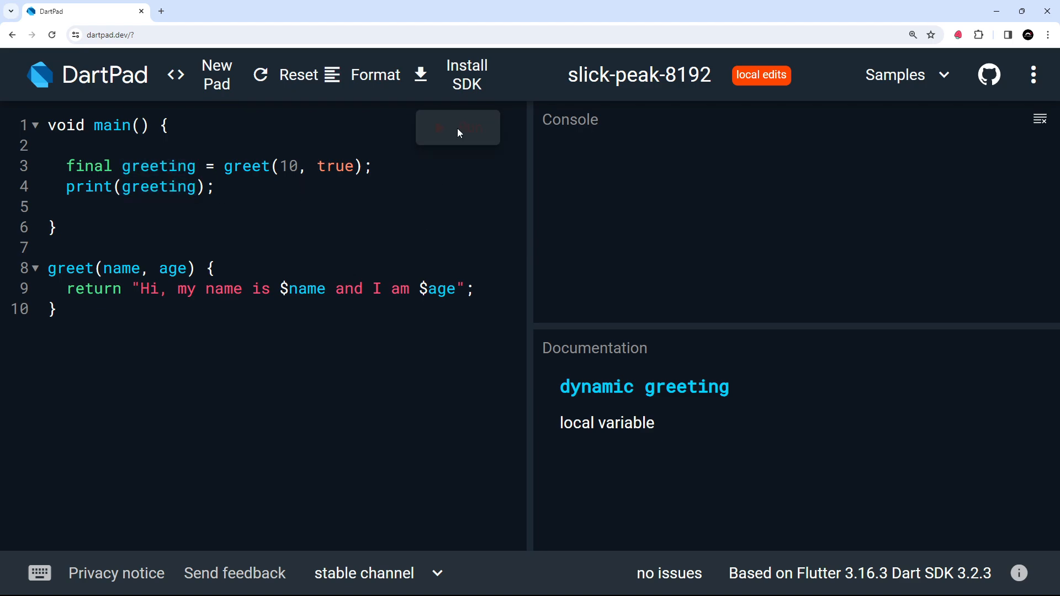
click(216, 187)
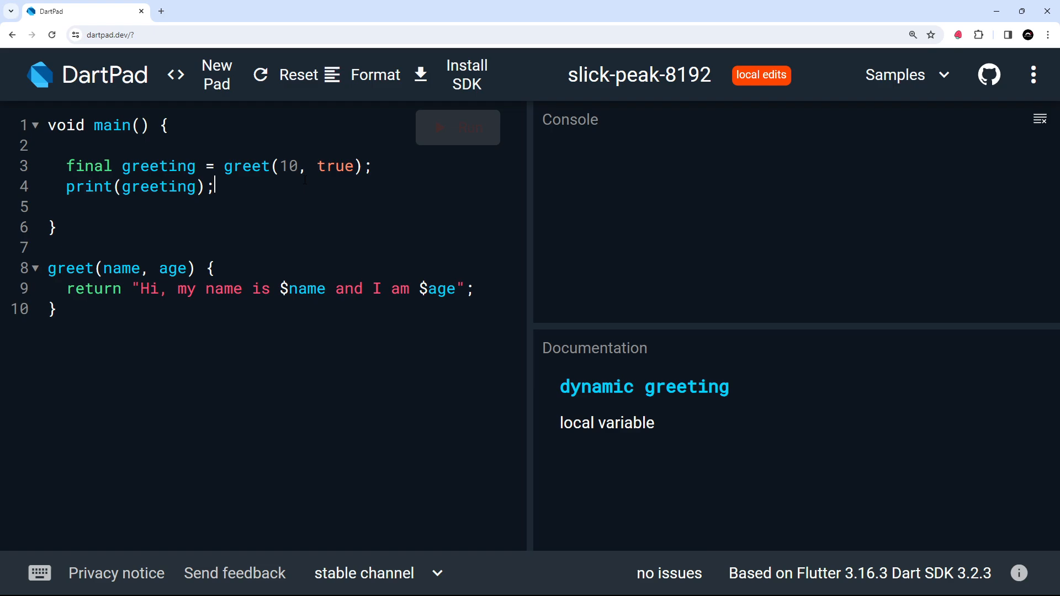
double_click(335, 166)
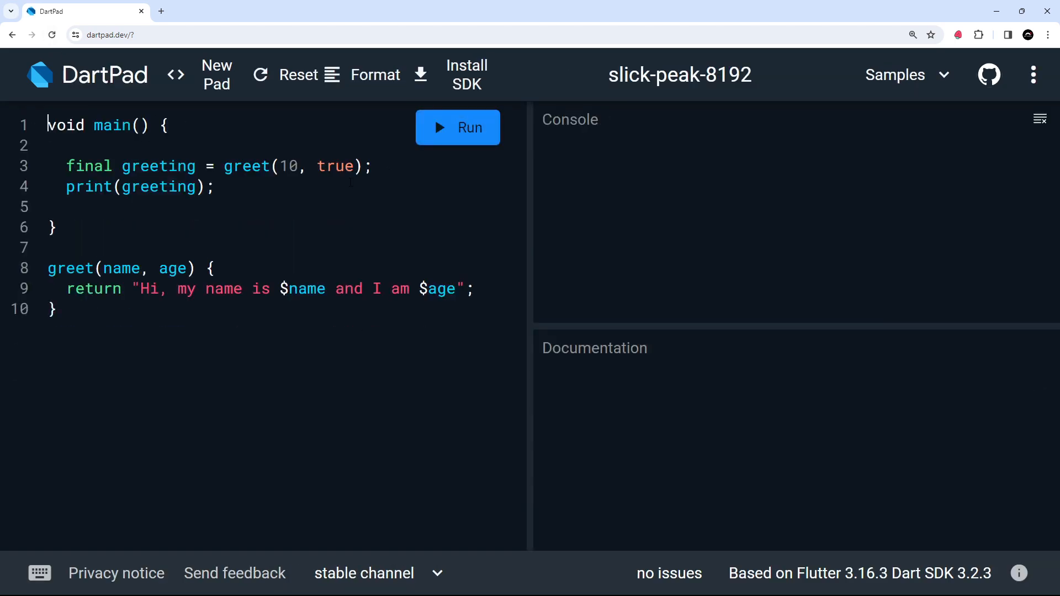
click(458, 128)
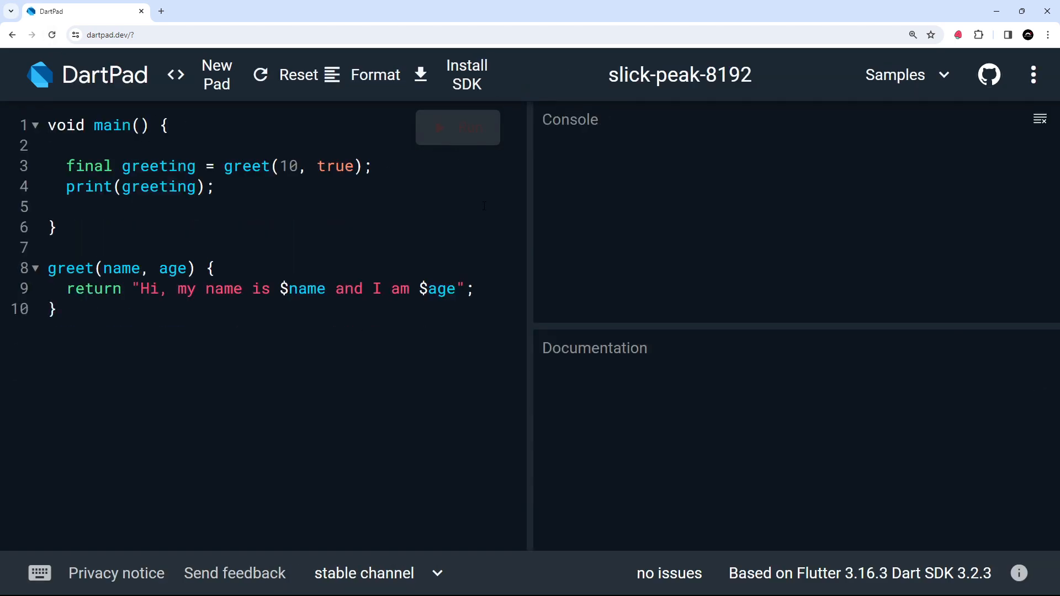
click(458, 128)
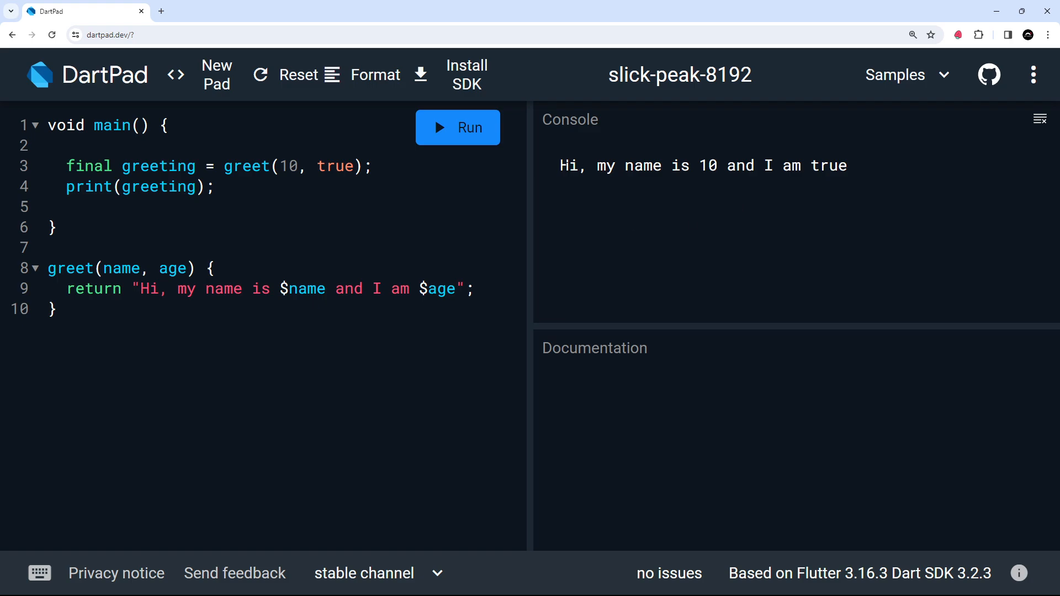
mouse_move(856, 179)
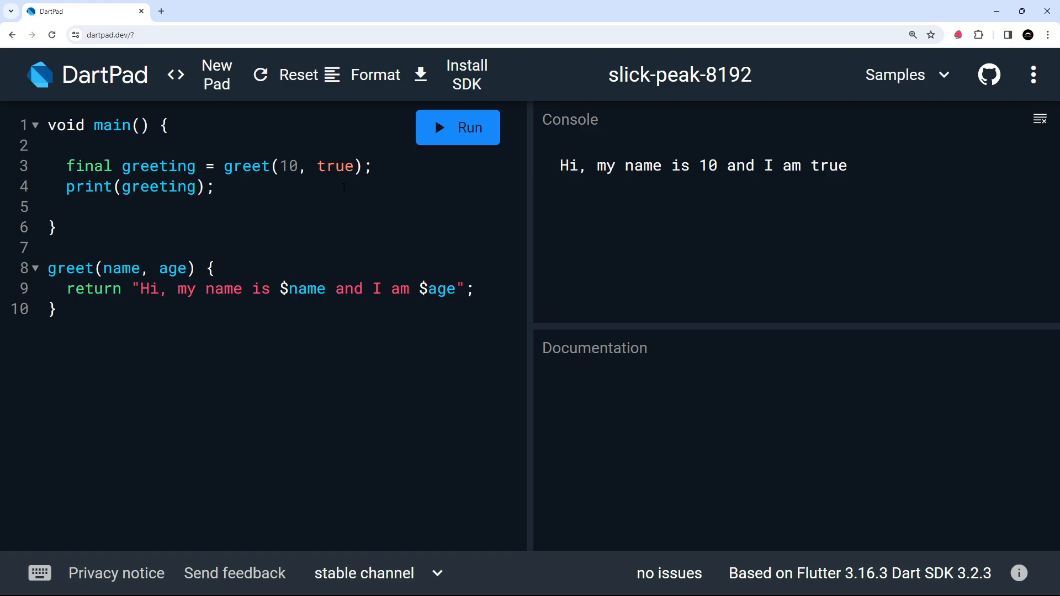
click(122, 269)
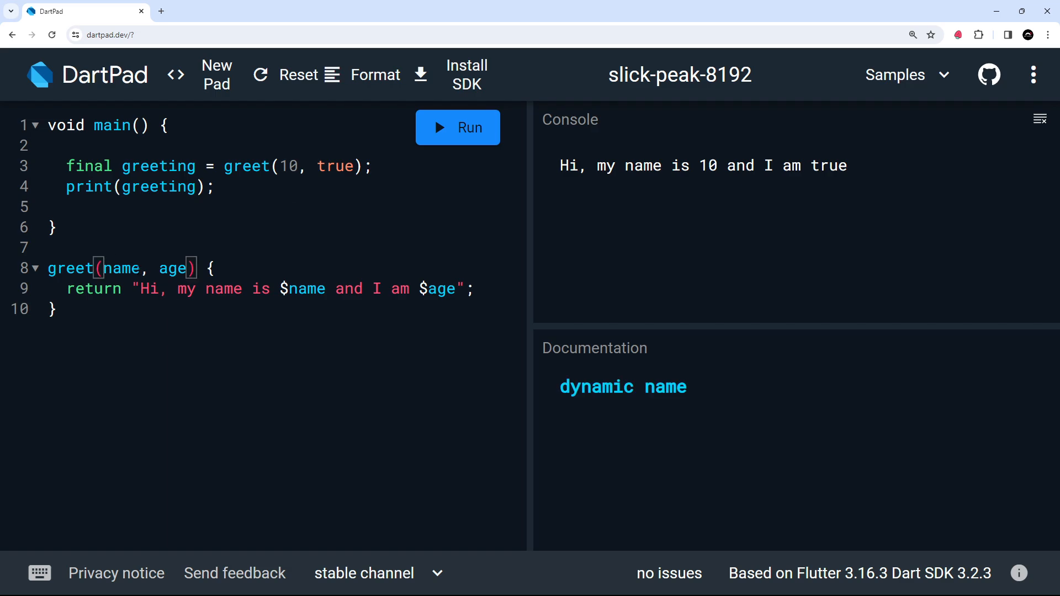
click(110, 268)
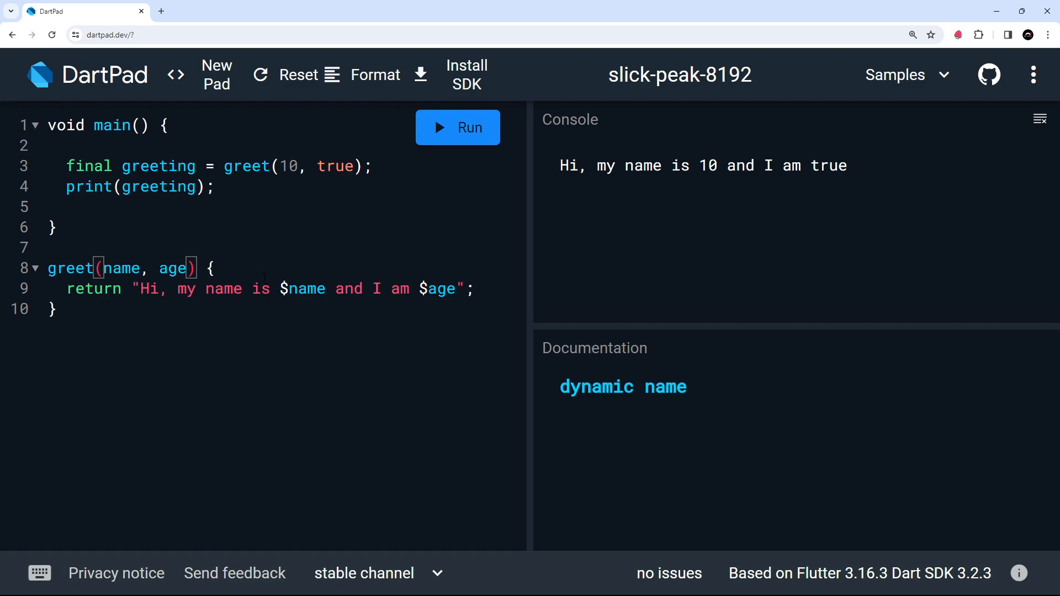
Type parameters as String name and int age, pass "mario" and 25, and run.
text(String)
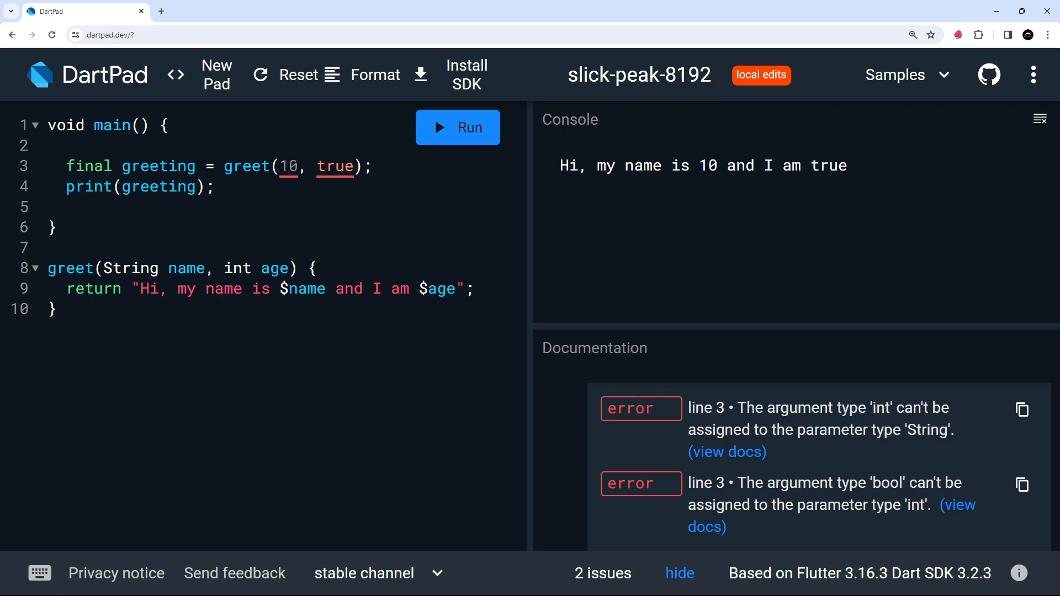
double_click(289, 166)
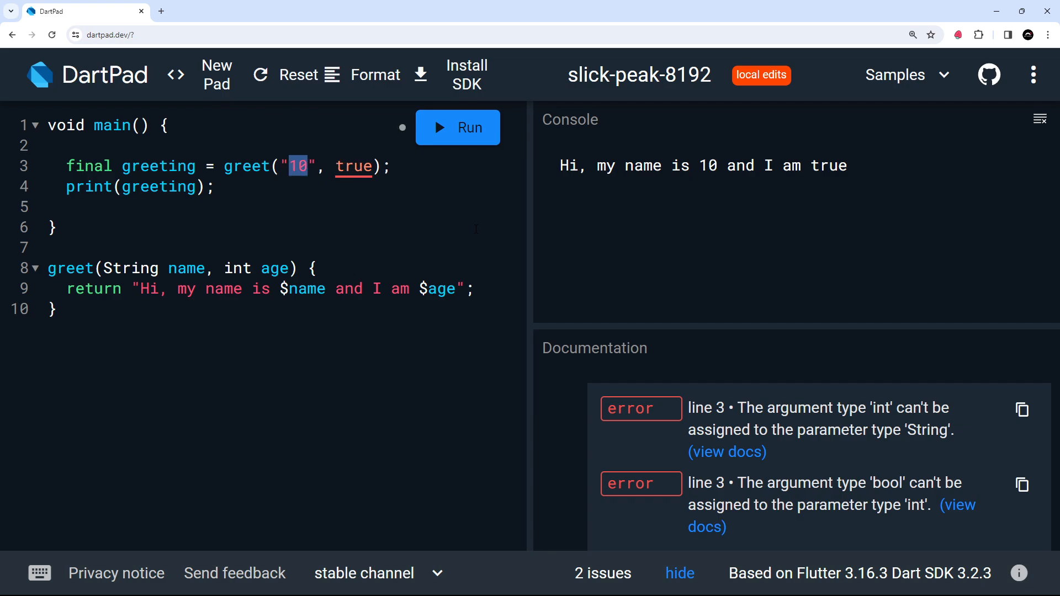
text(mario)
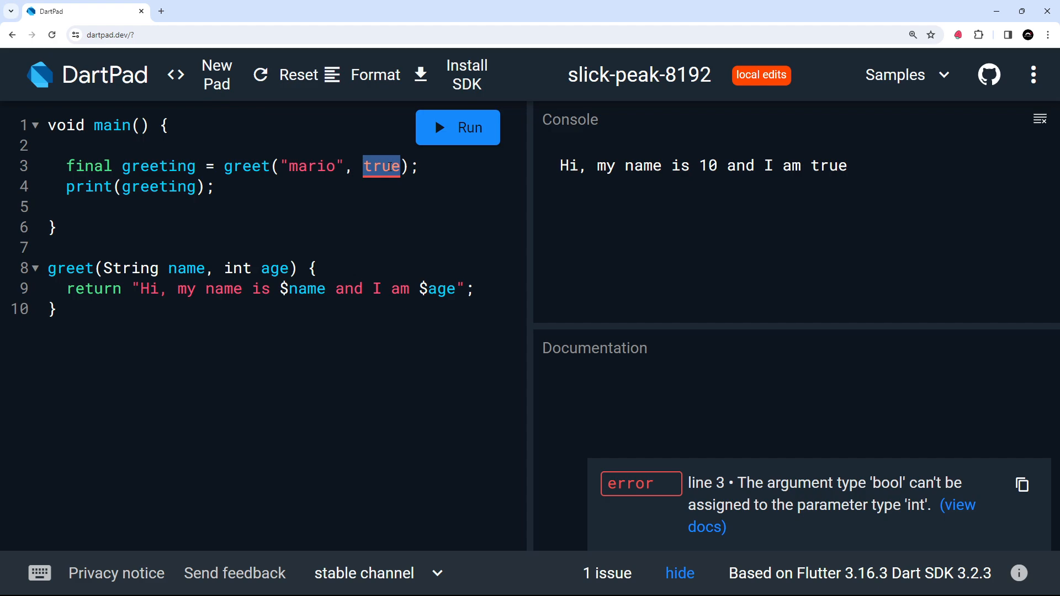
text(25)
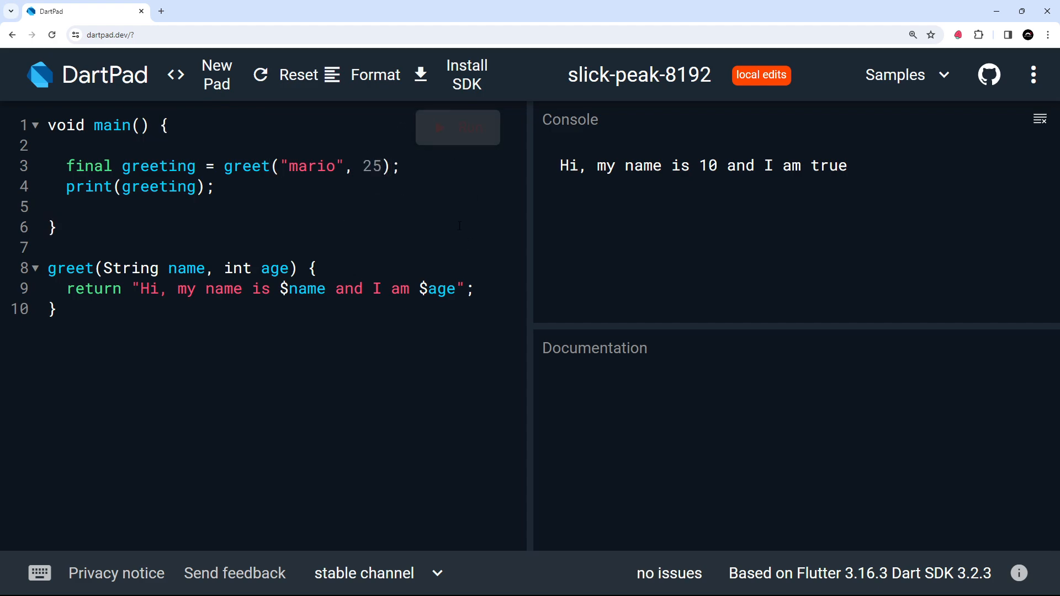
click(457, 128)
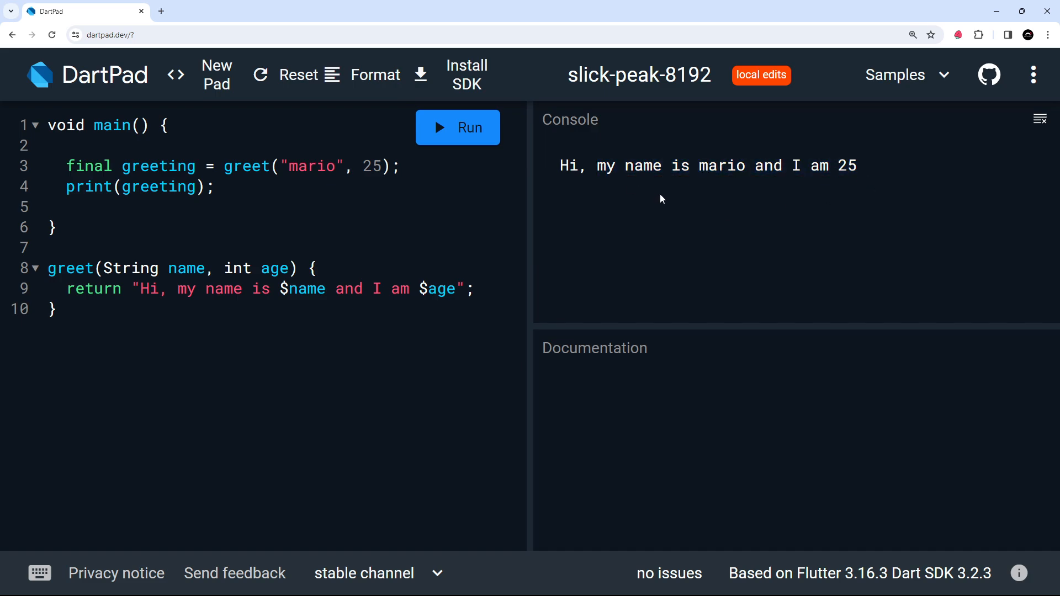
click(165, 125)
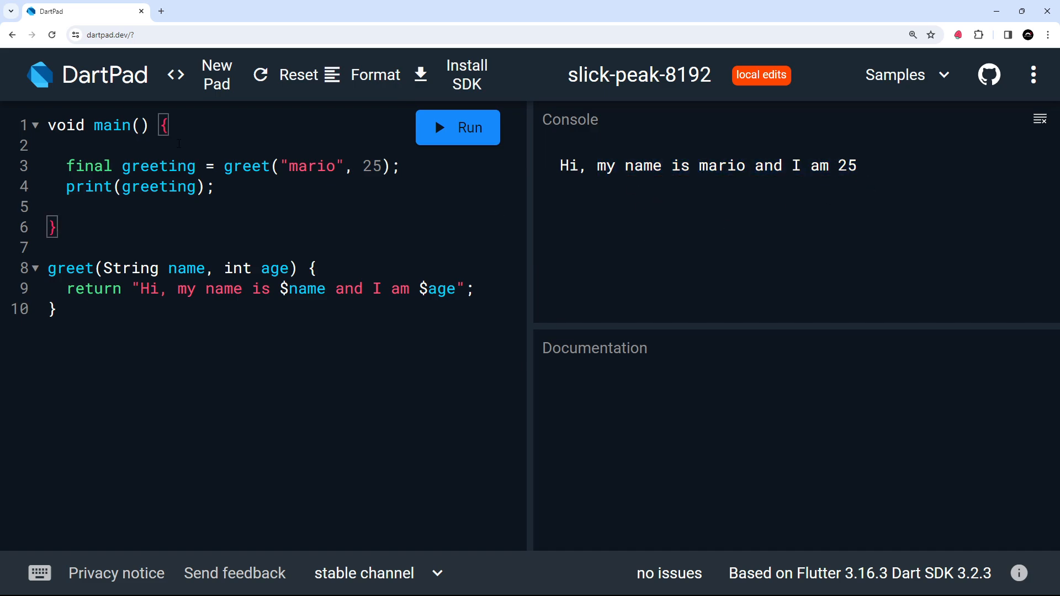
Add a String return type before greet and confirm greeting is inferred as String.
click(127, 166)
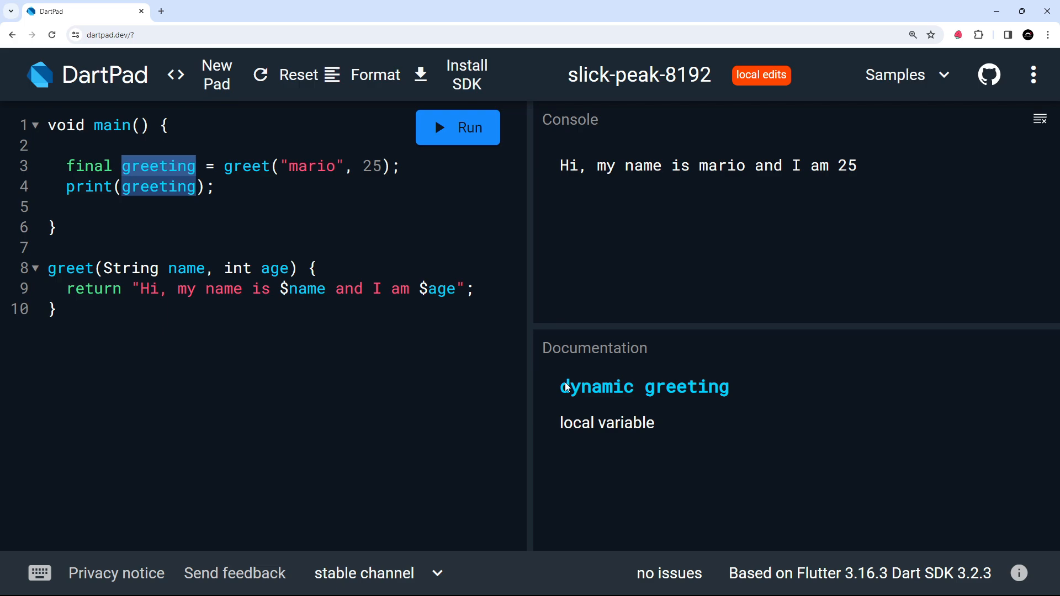
double_click(597, 387)
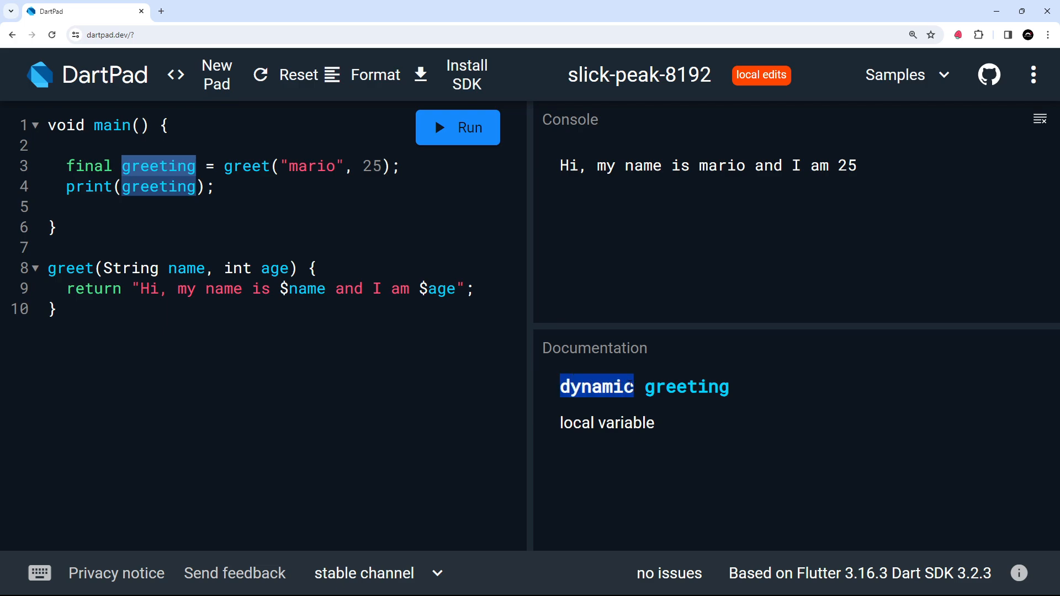
click(50, 267)
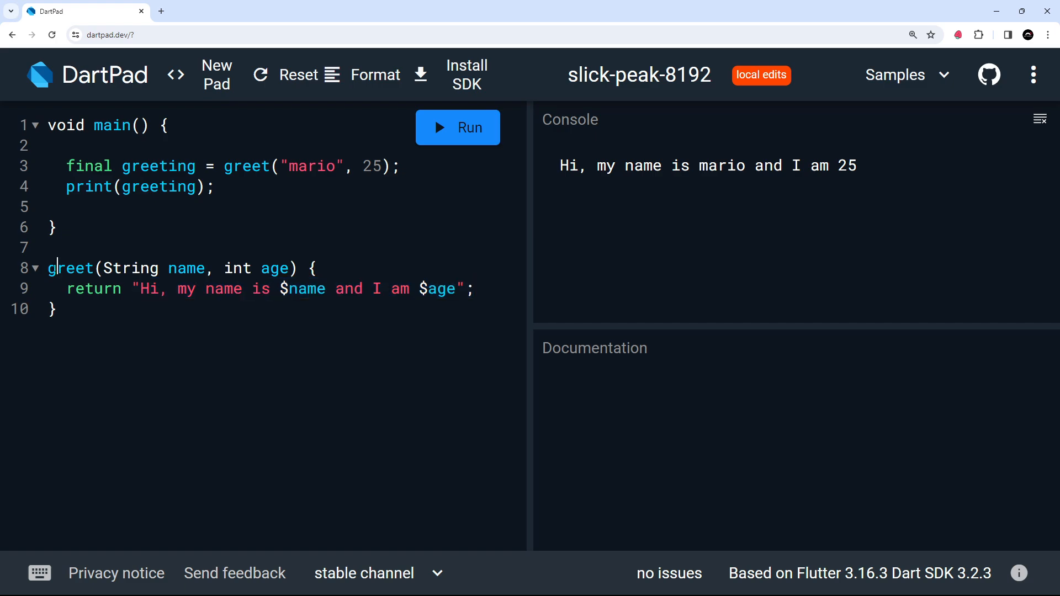
click(71, 268)
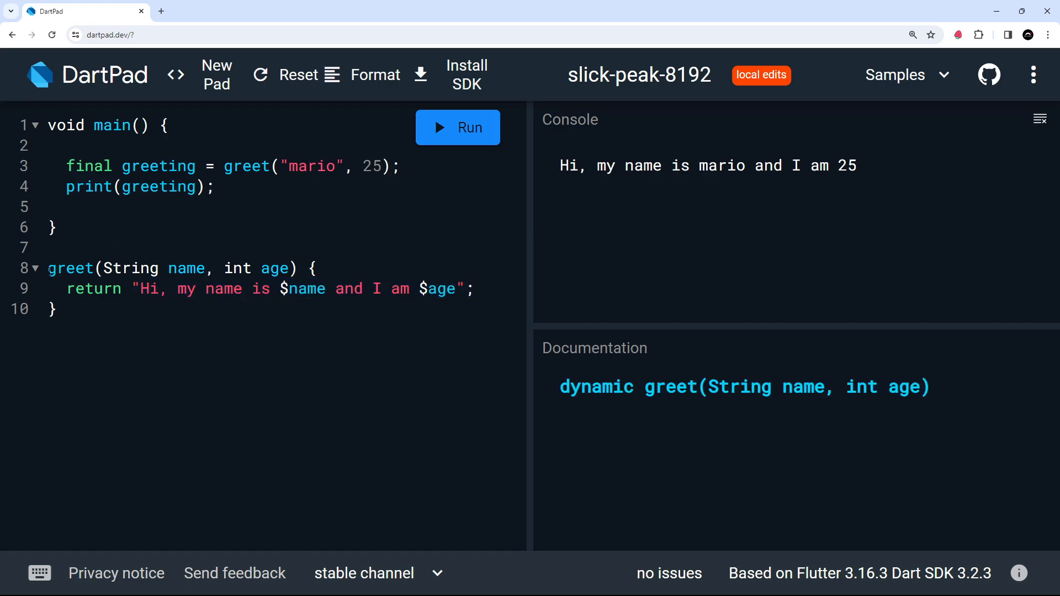
text(String)
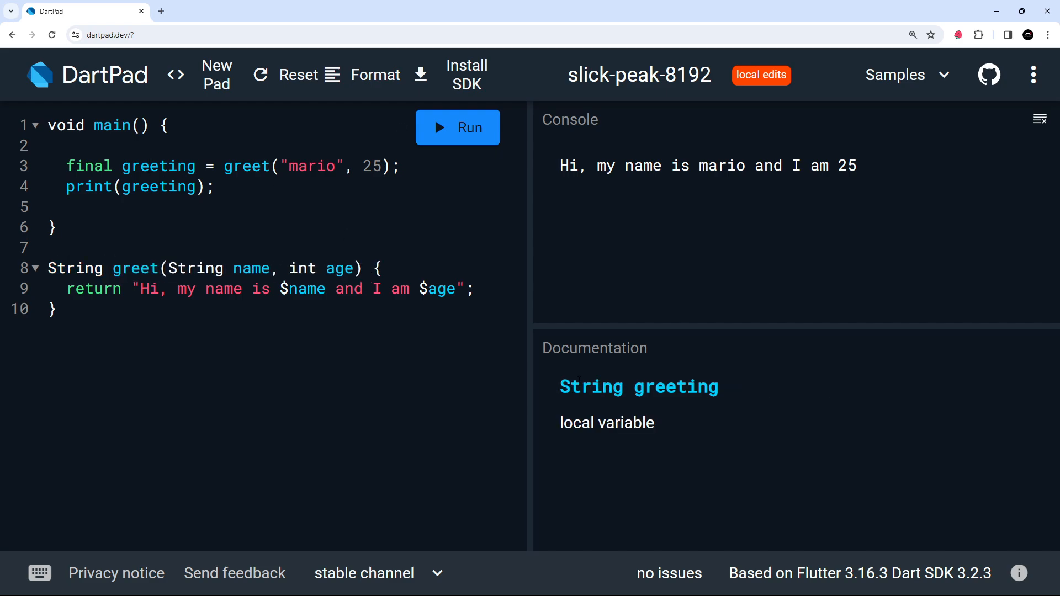
double_click(590, 386)
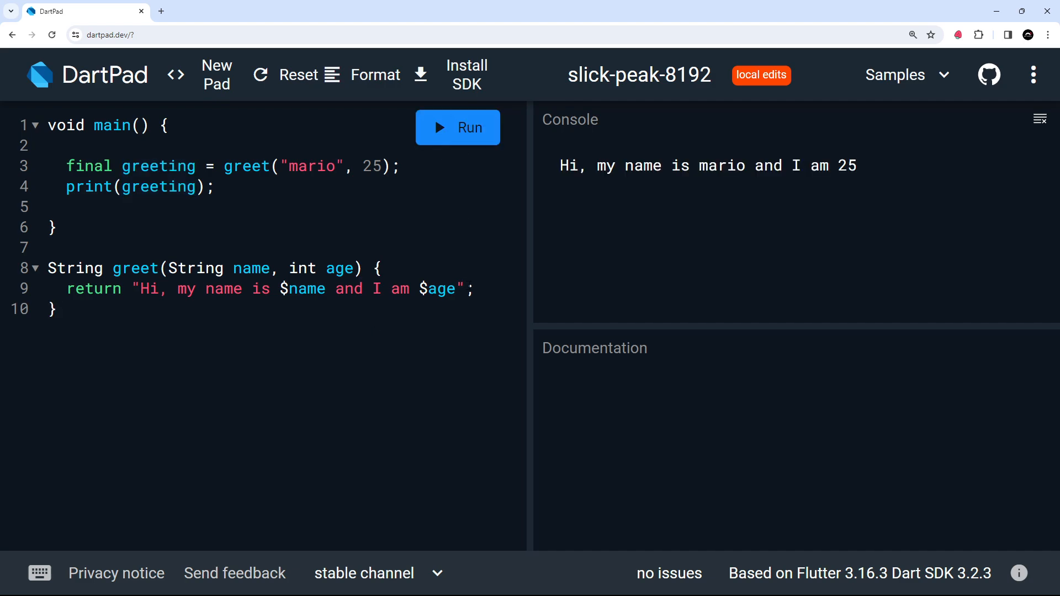
drag(133, 289, 465, 289)
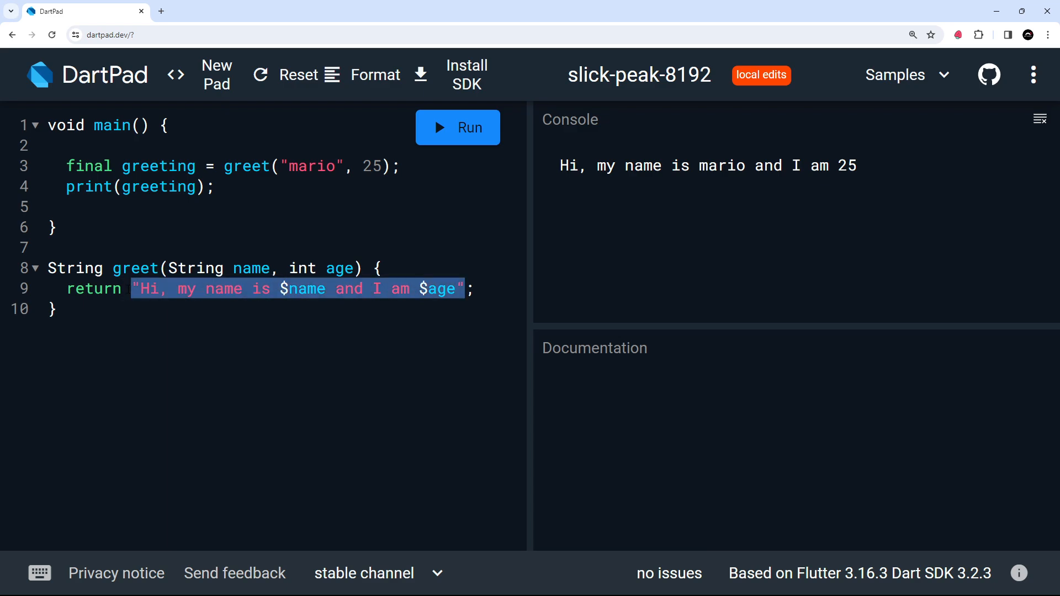
key(Delete)
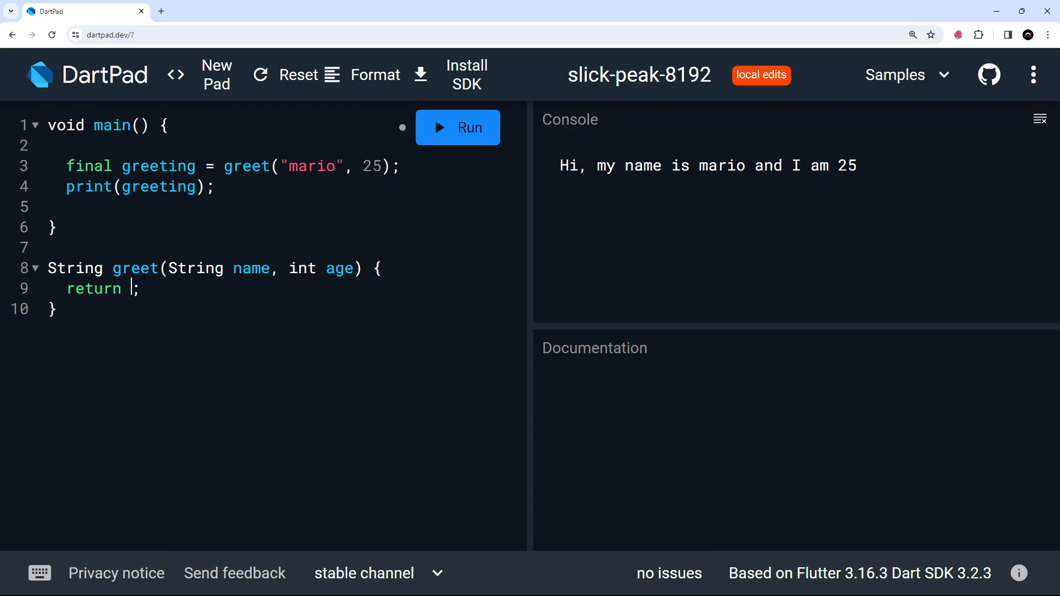
text(50)
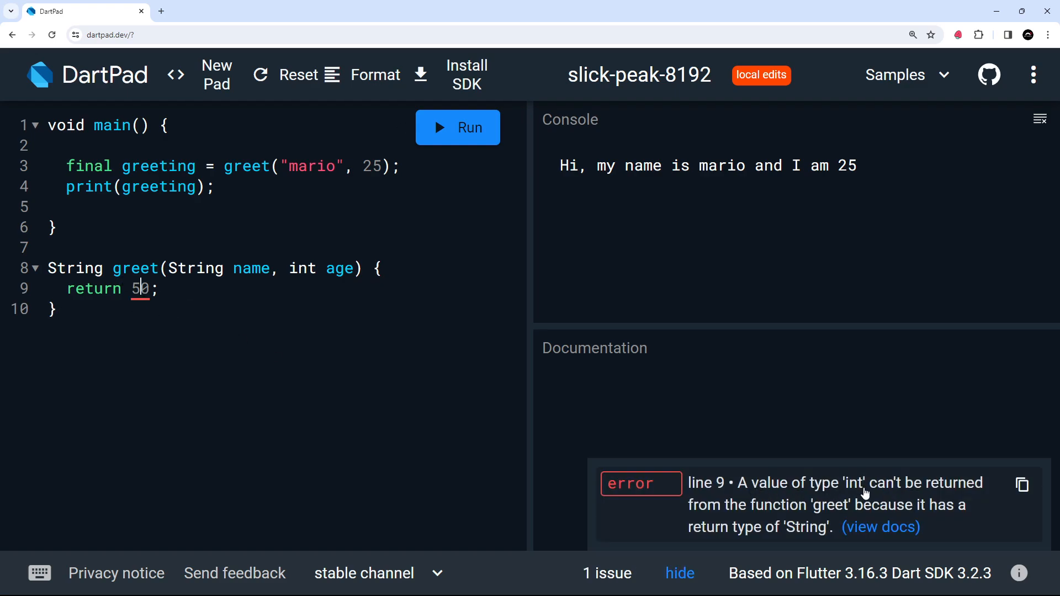
mouse_move(894, 518)
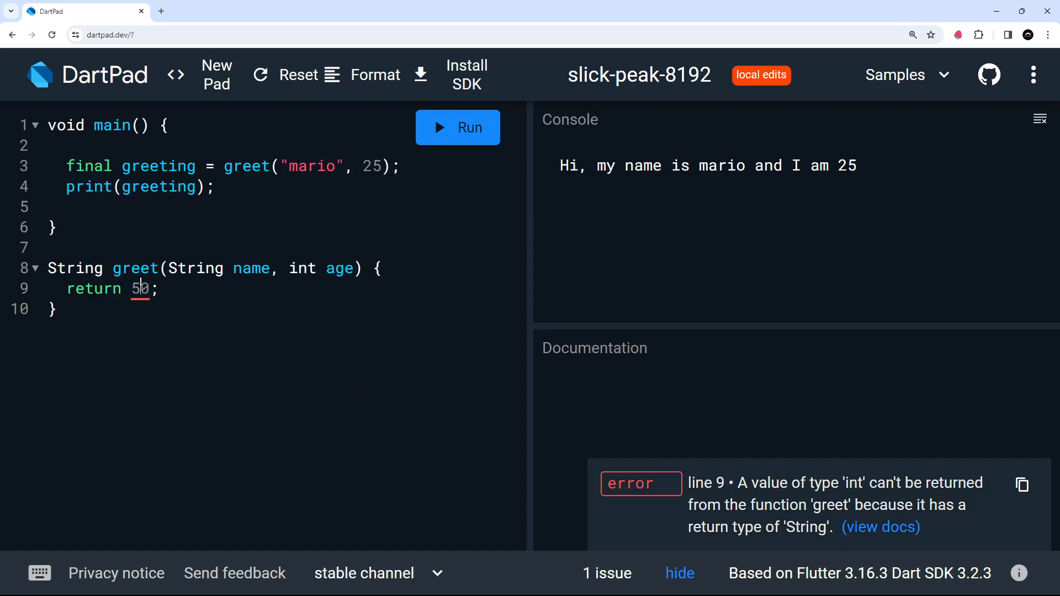
text("Hi, my name is $name and I am $age")
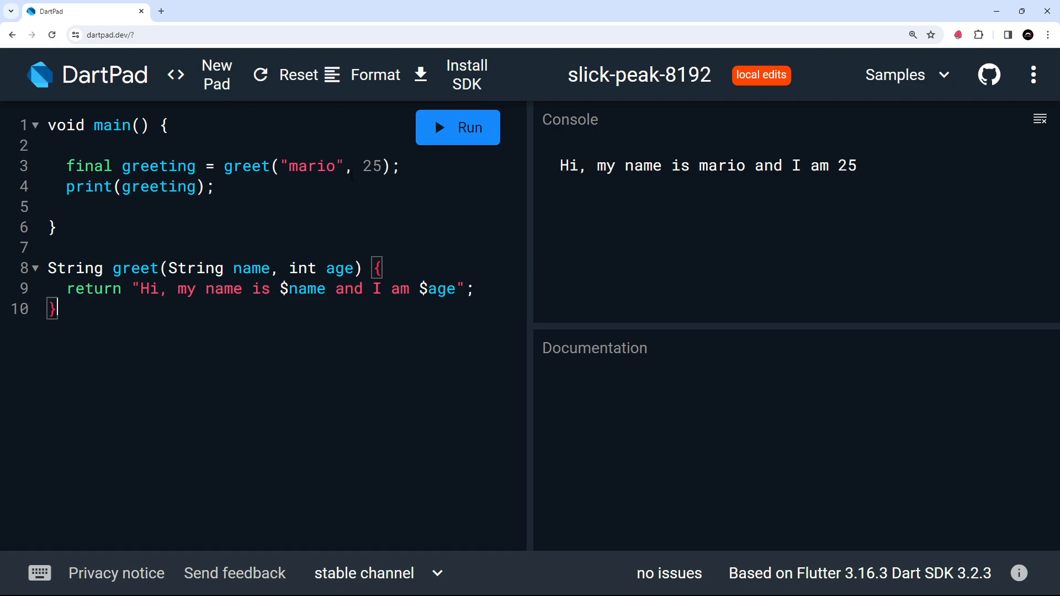
click(339, 269)
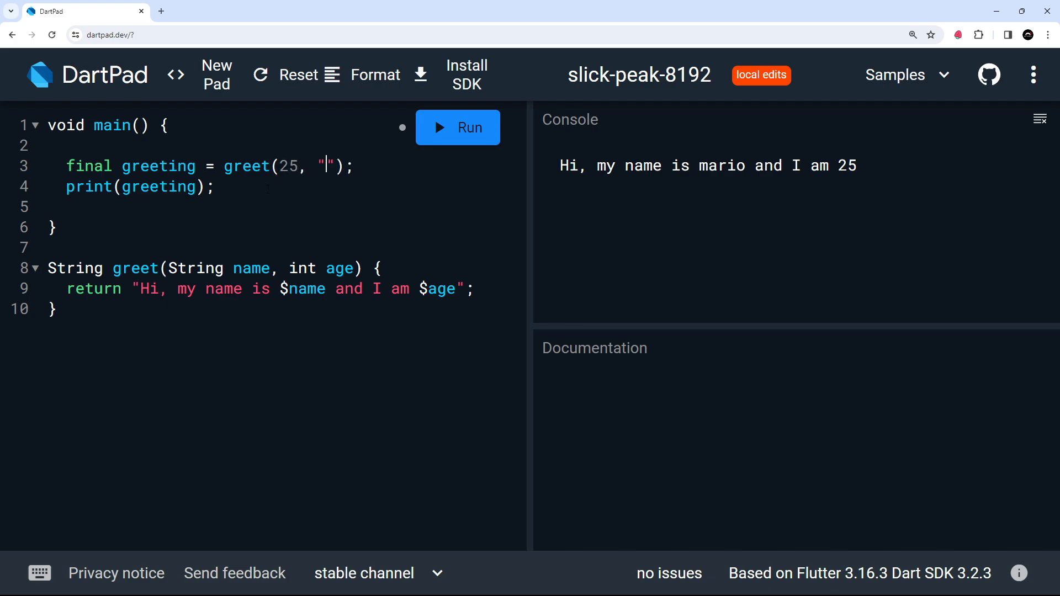
text(mario)
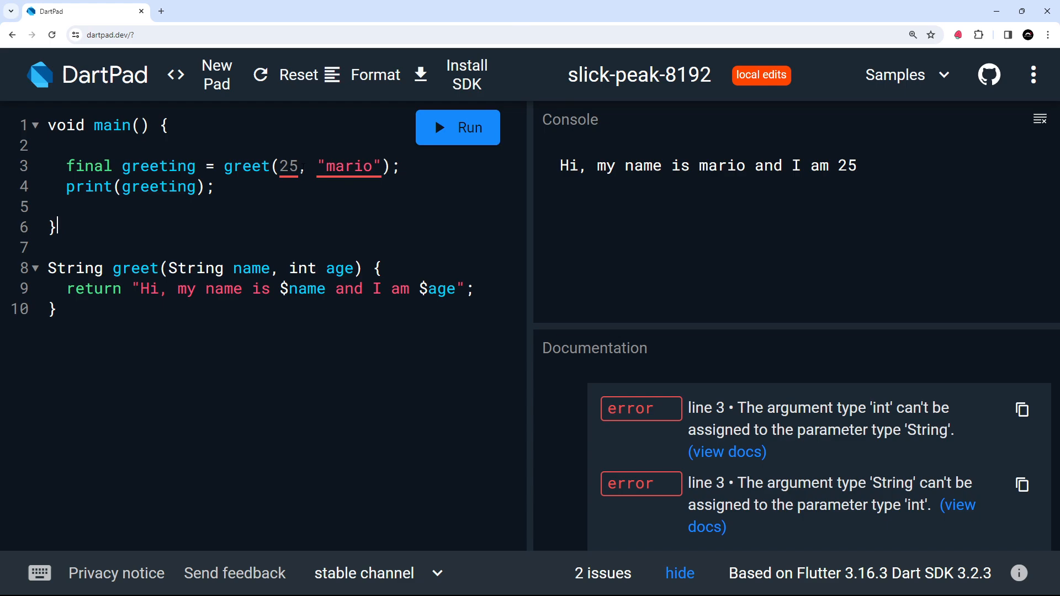
double_click(288, 166)
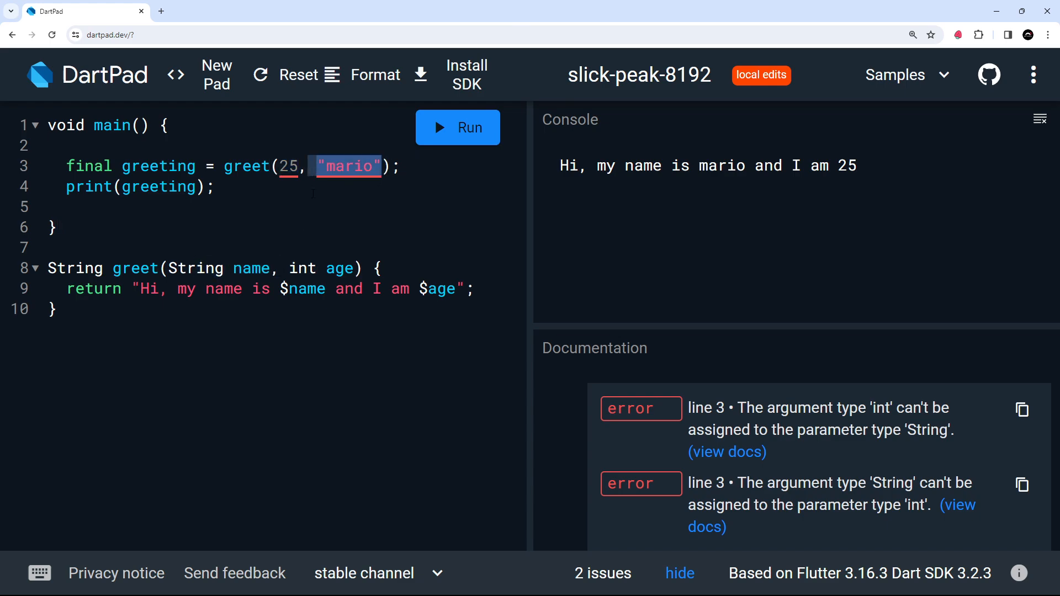
click(339, 269)
text(, 25)
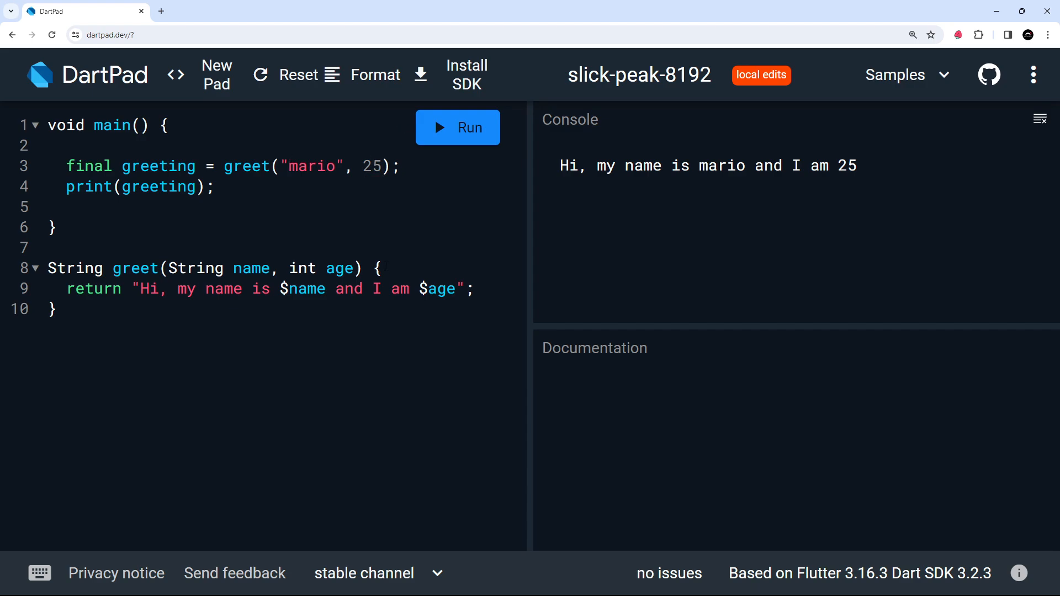
click(303, 269)
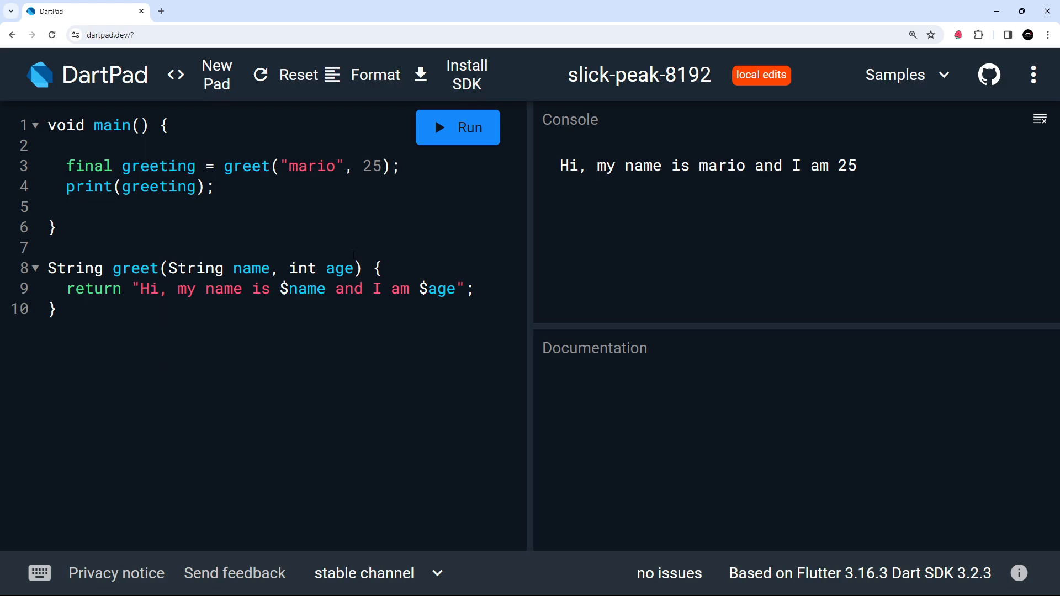
drag(287, 167, 379, 166)
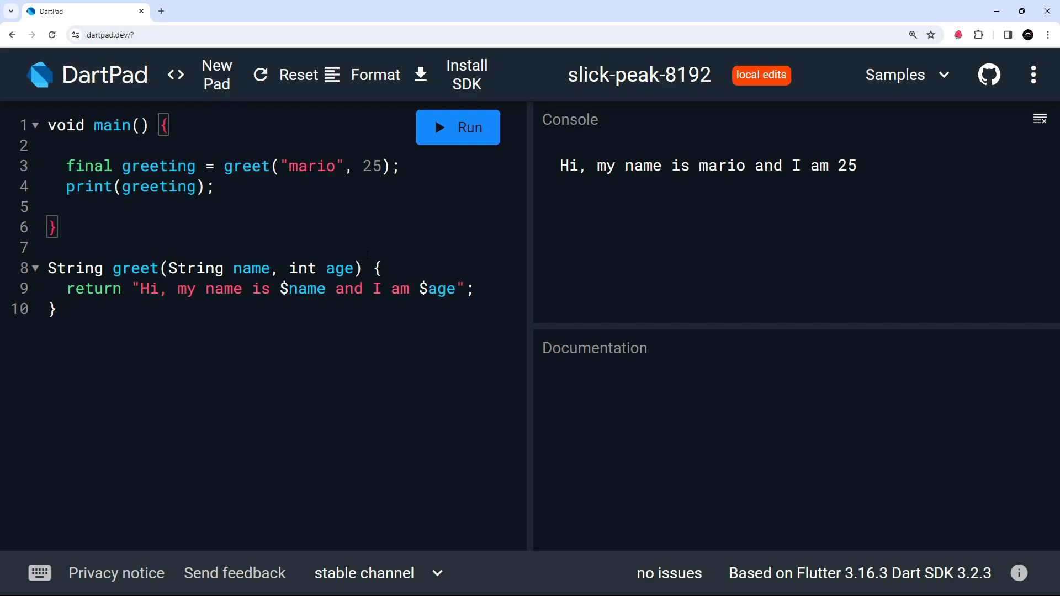
drag(168, 268, 352, 269)
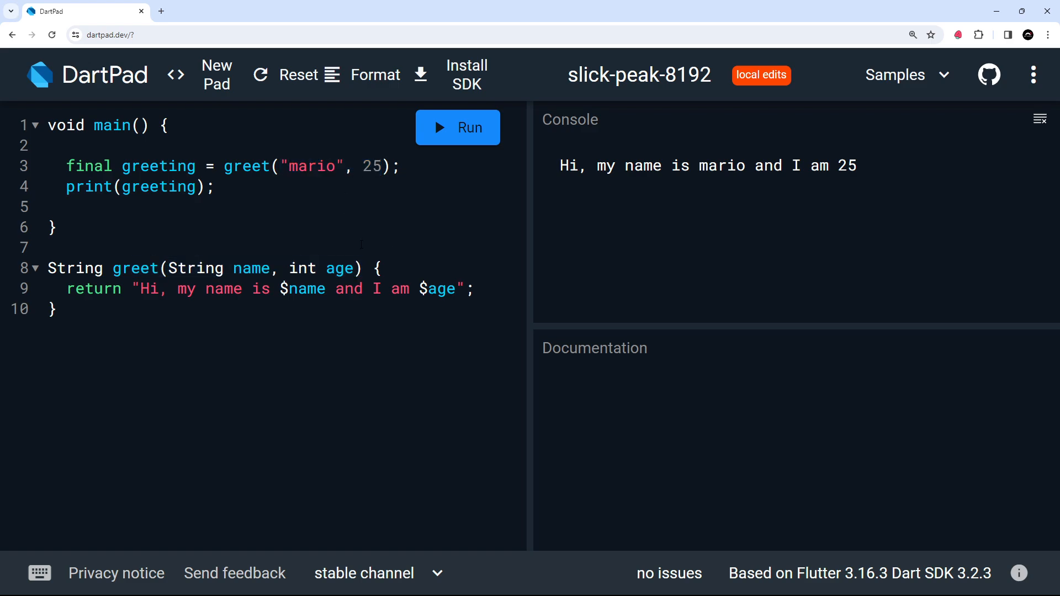
Wrap greet's parameters in braces, make name String? and mark int age required.
click(66, 206)
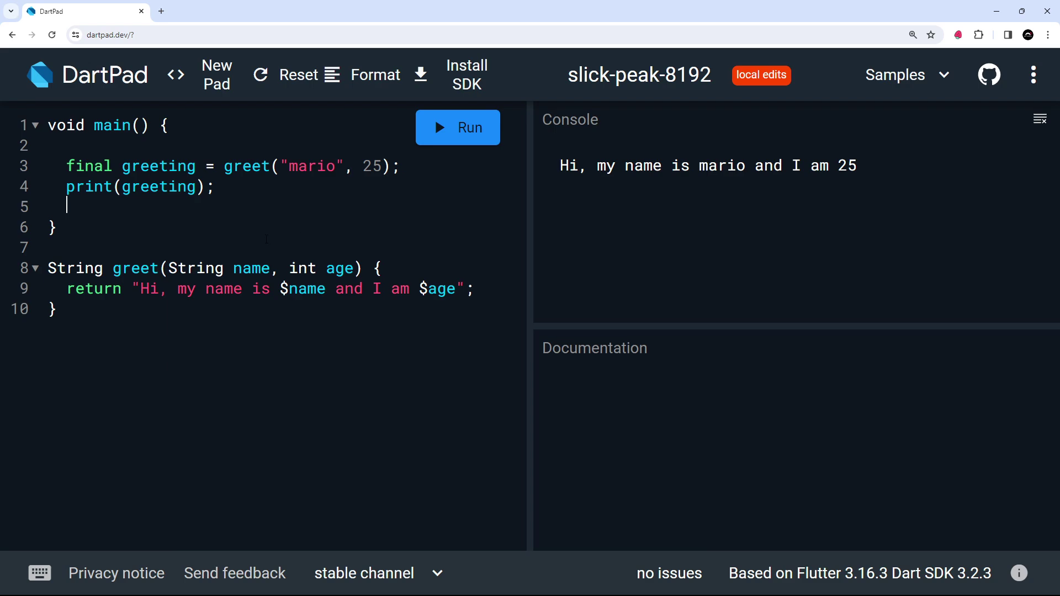
click(197, 267)
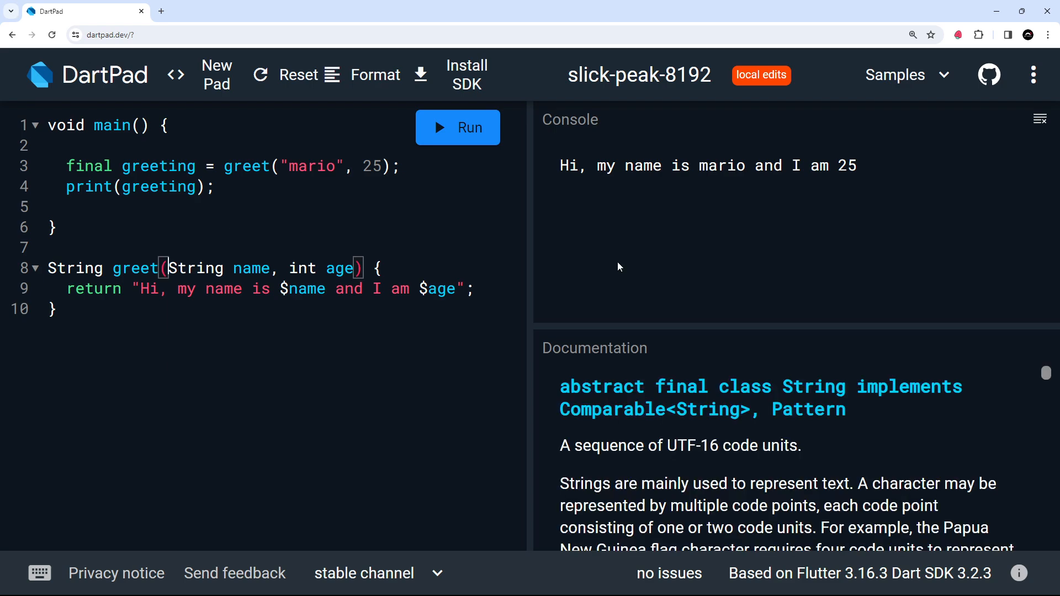
text({)
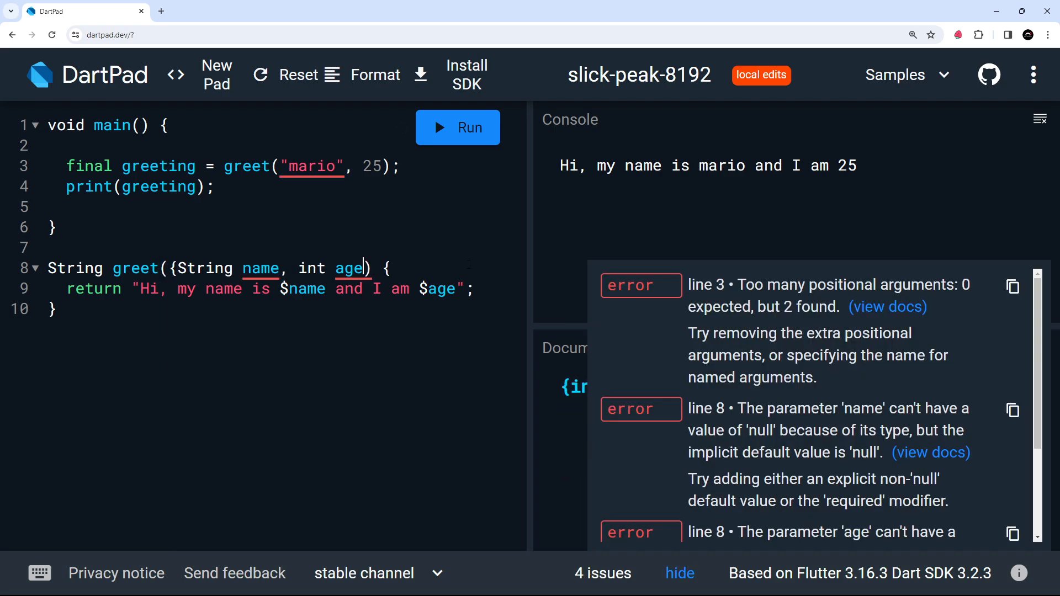
text(})
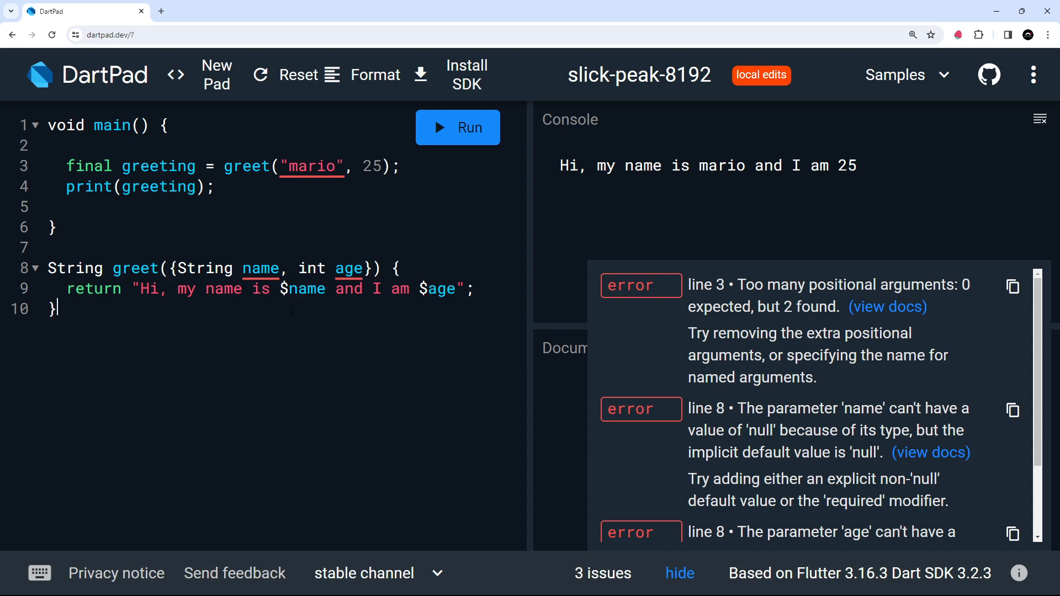
drag(241, 268, 360, 268)
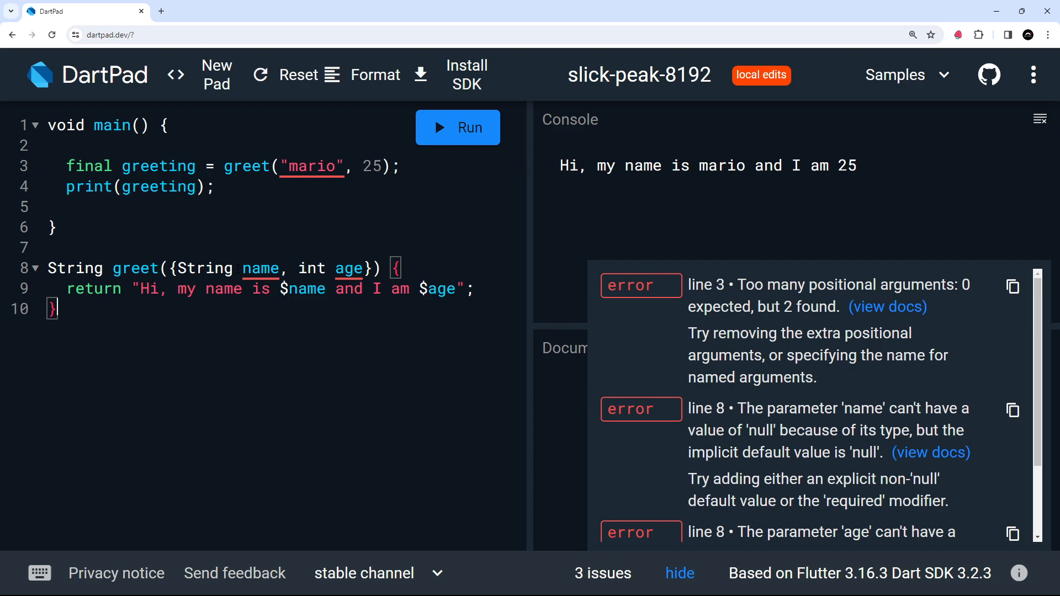
text(?)
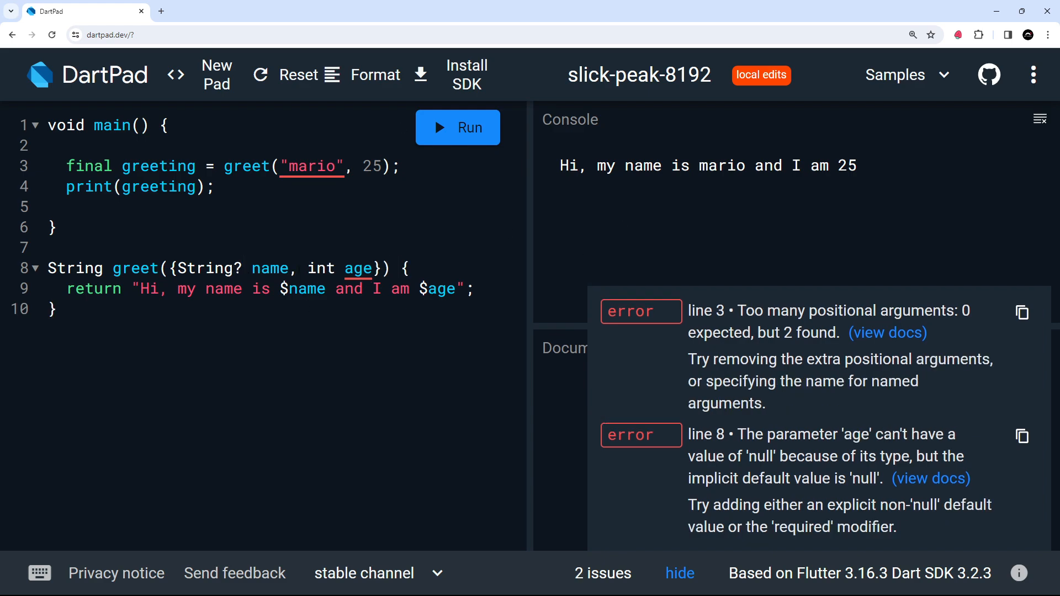
double_click(270, 268)
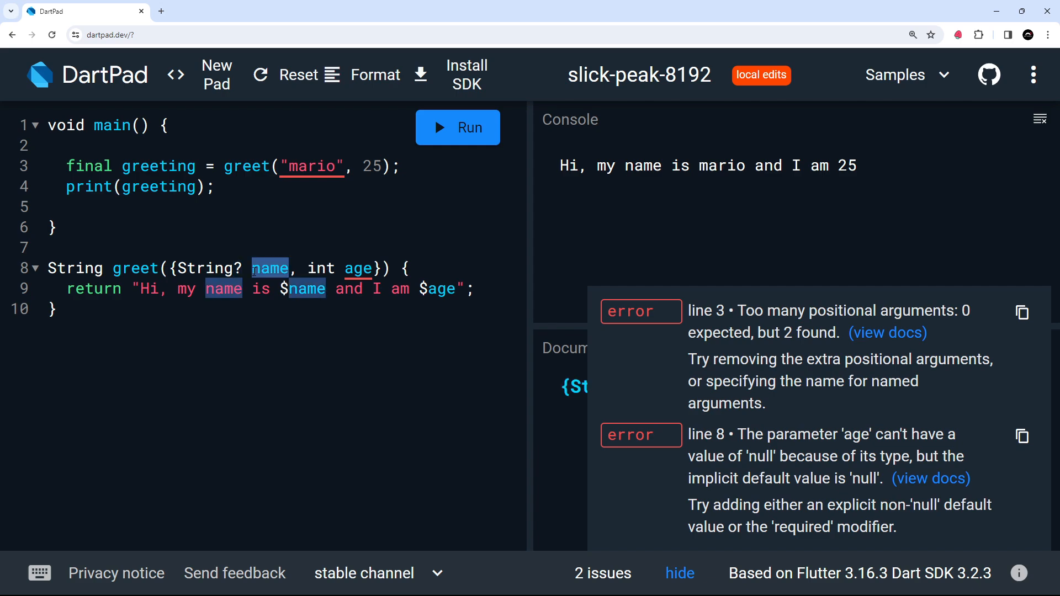
mouse_move(281, 355)
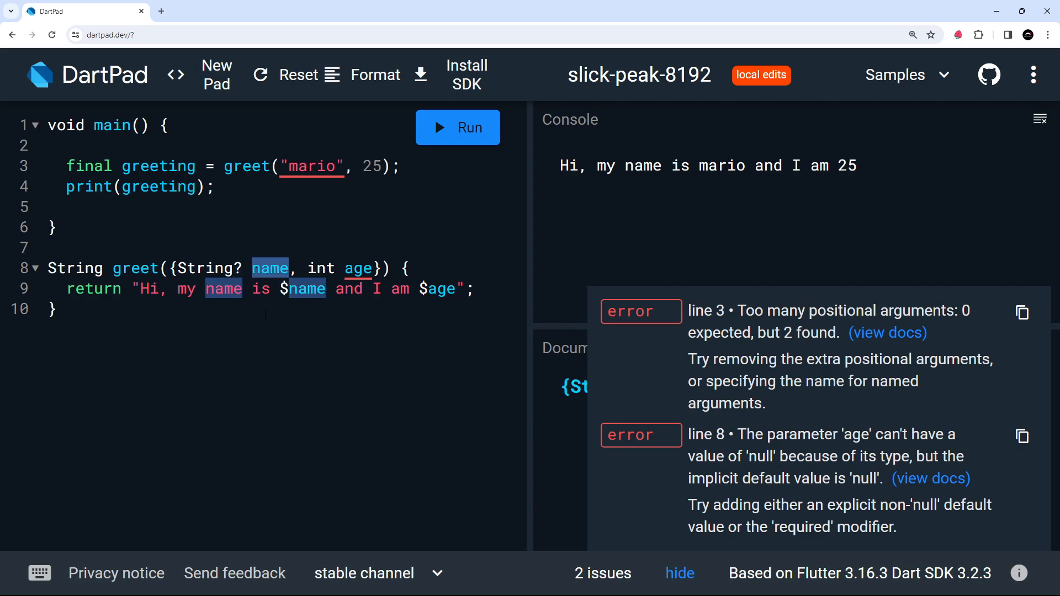
click(314, 388)
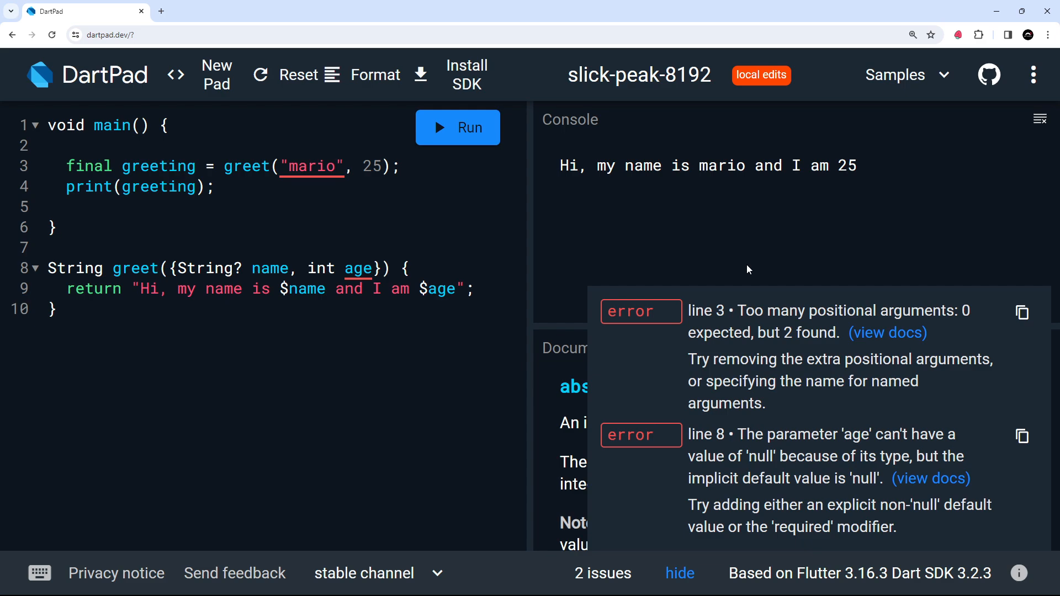
text(required)
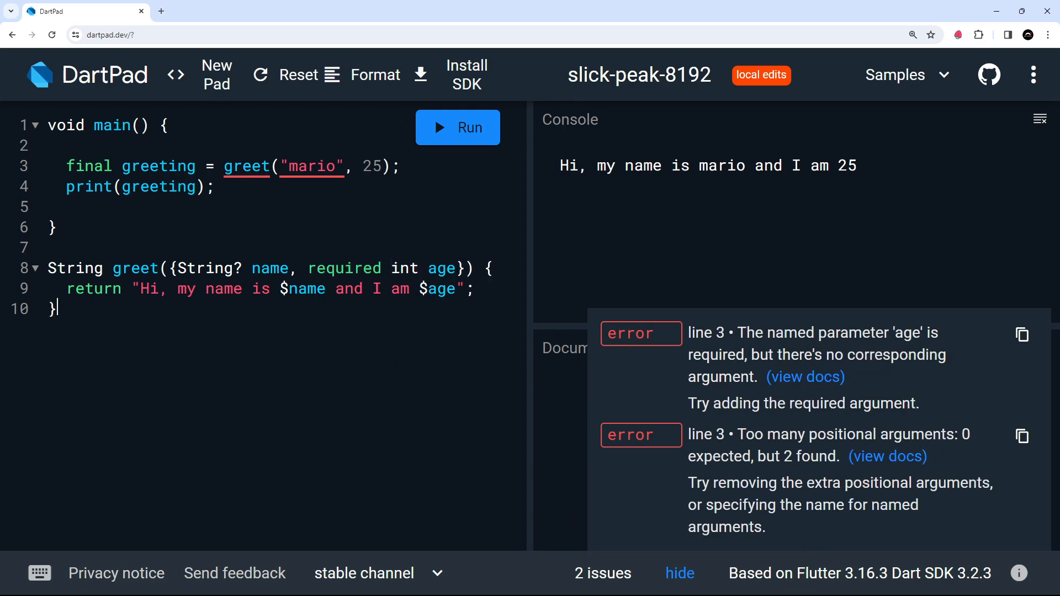
double_click(440, 268)
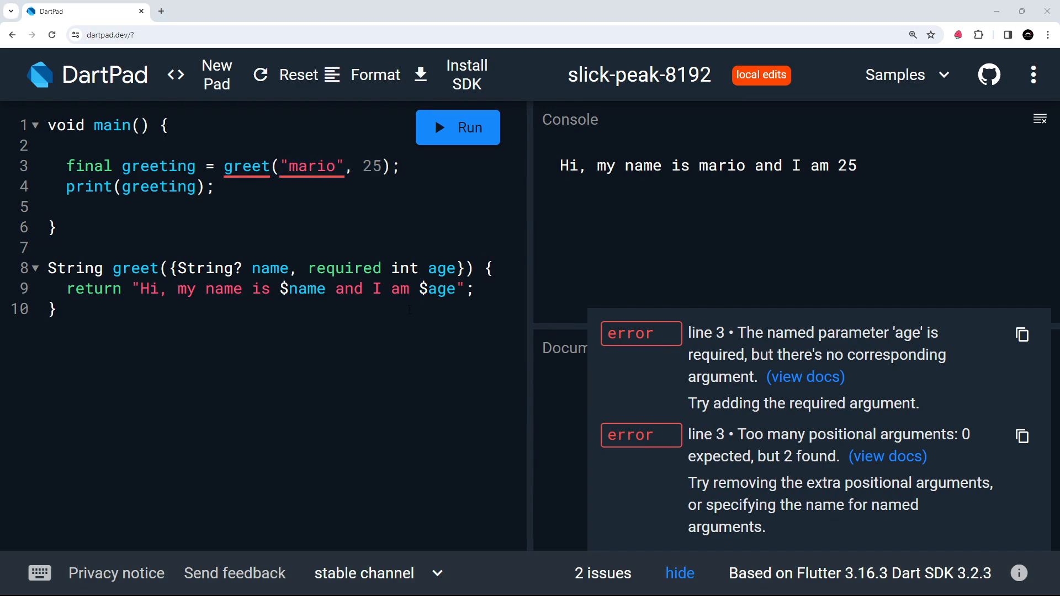
Rewrite the call with named arguments: greet(age: 25, name: "mario").
drag(280, 167, 380, 167)
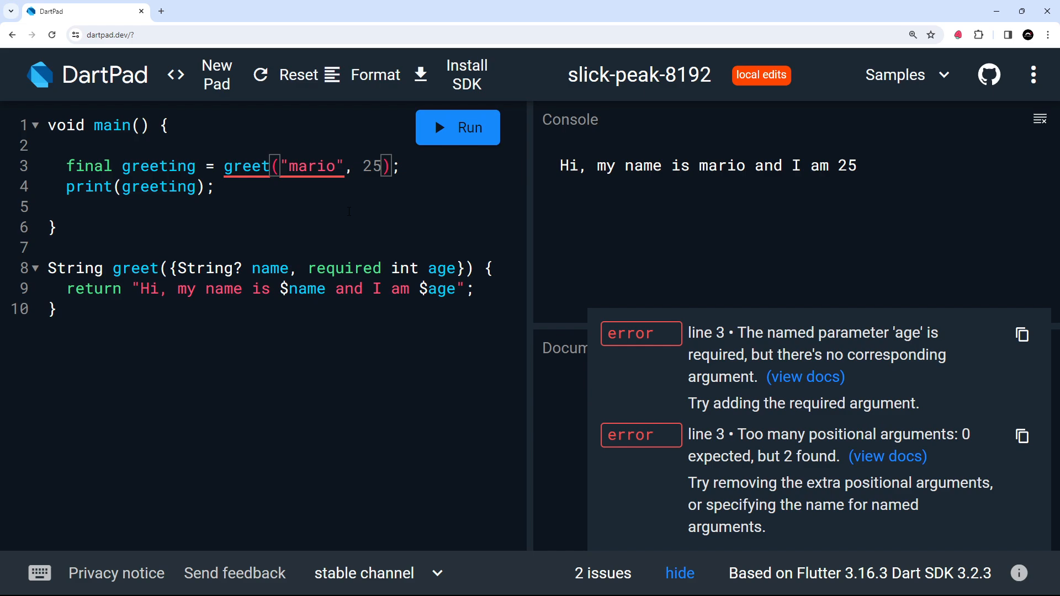
double_click(270, 269)
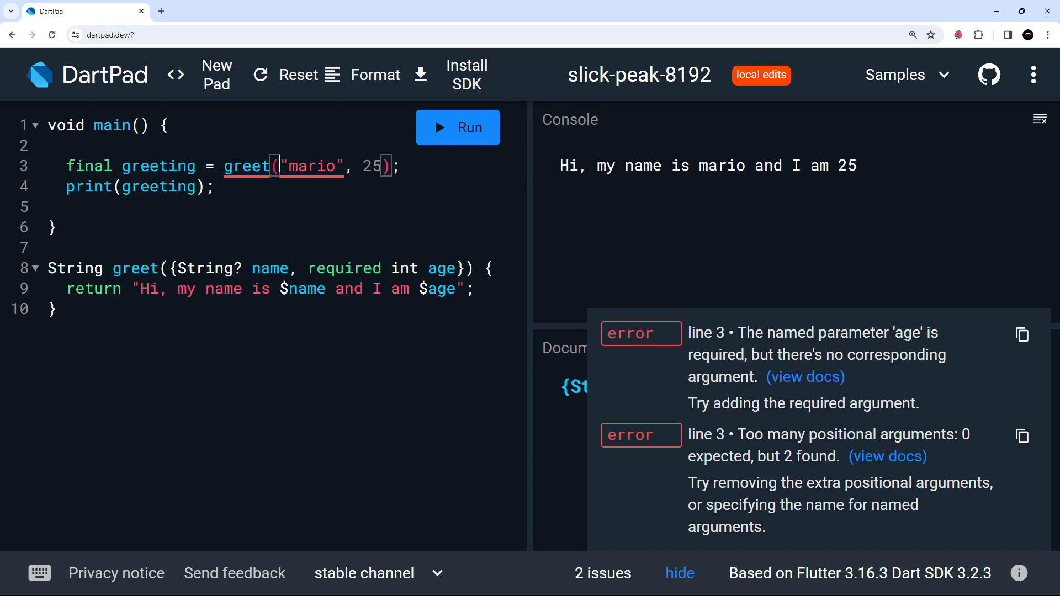
text(name:)
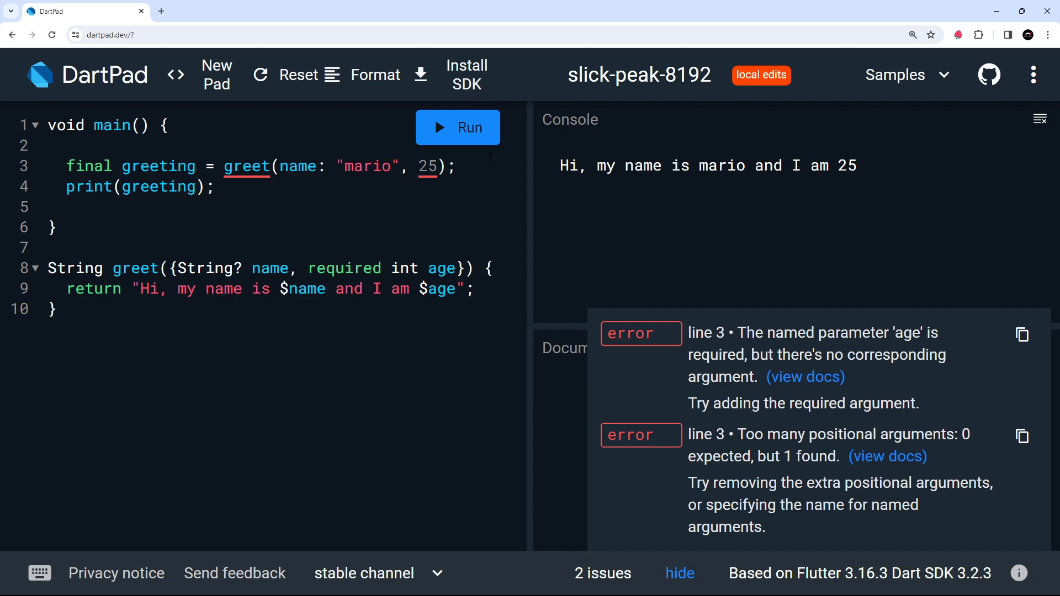
text(age:)
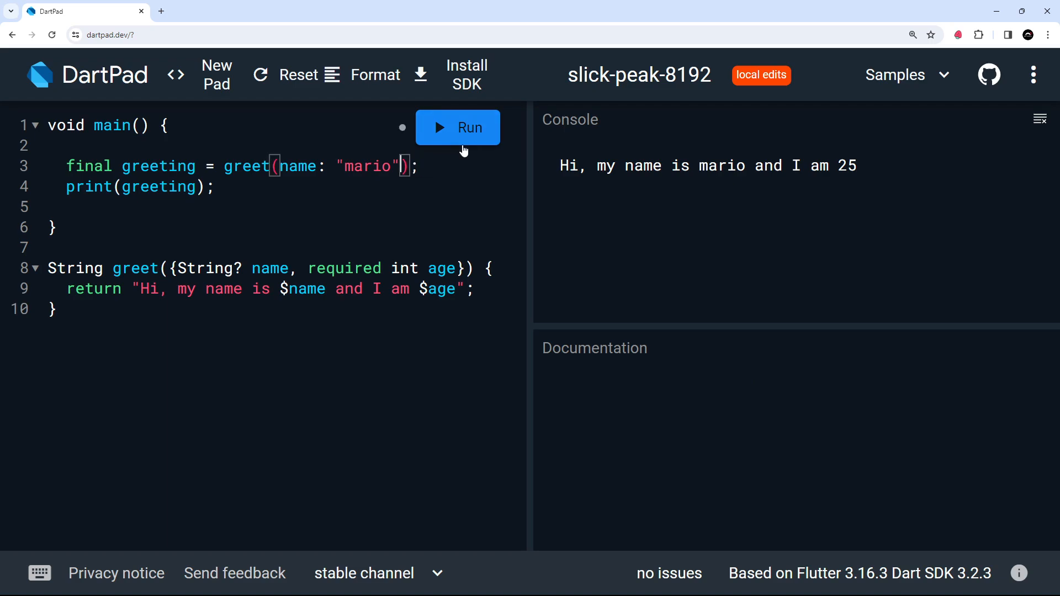
click(246, 166)
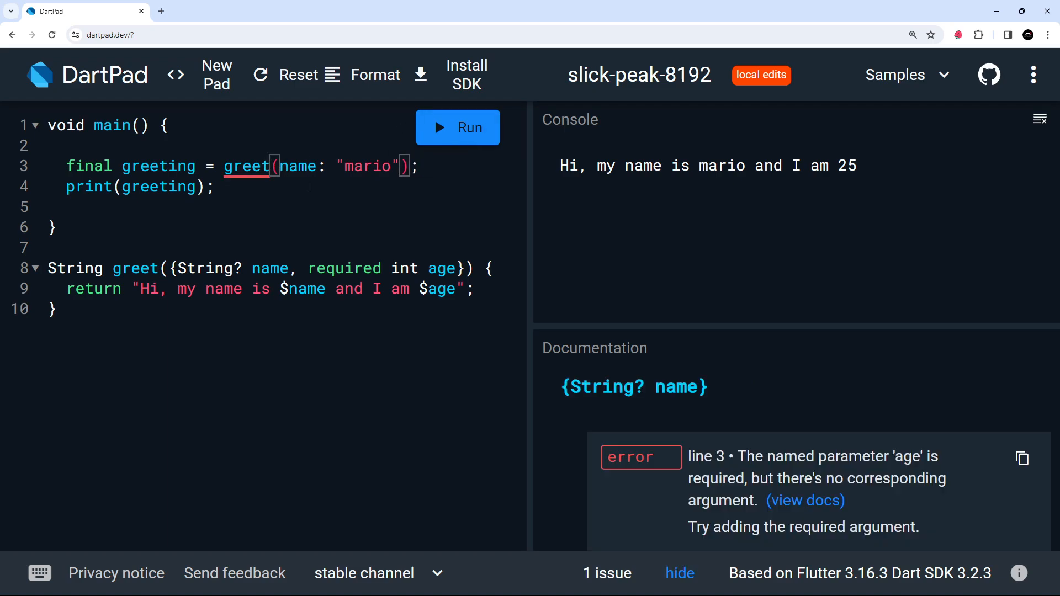
text(age: 25,)
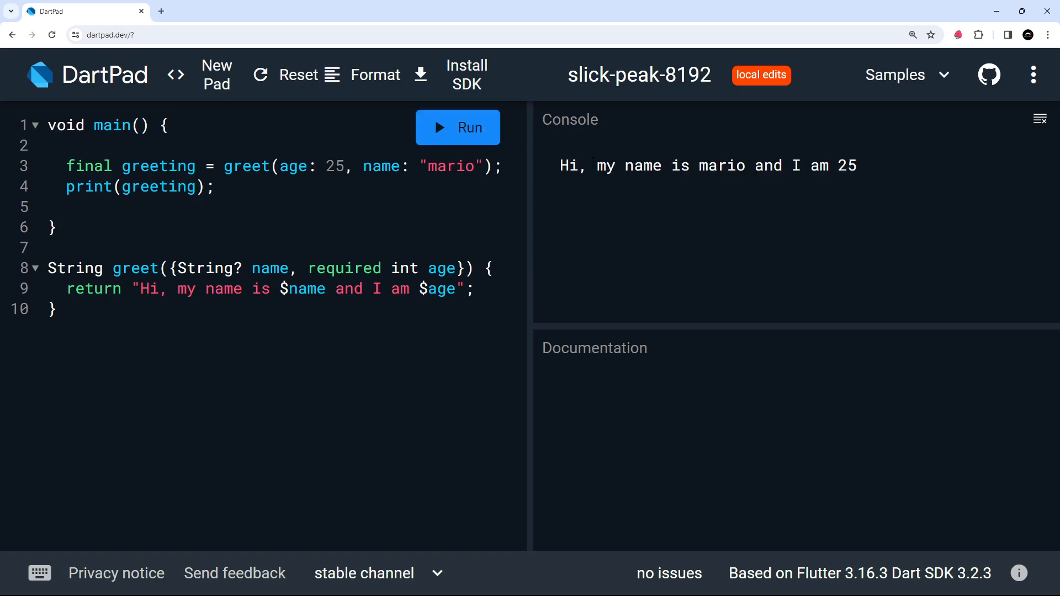
drag(362, 167, 483, 166)
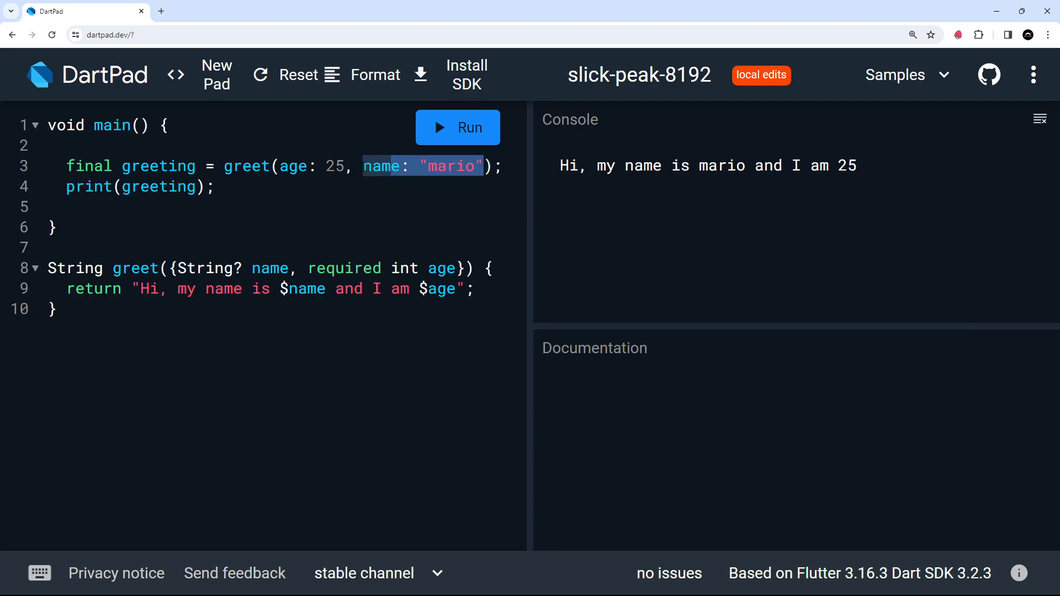
Remove the name argument from the call and run the program.
key(Backspace)
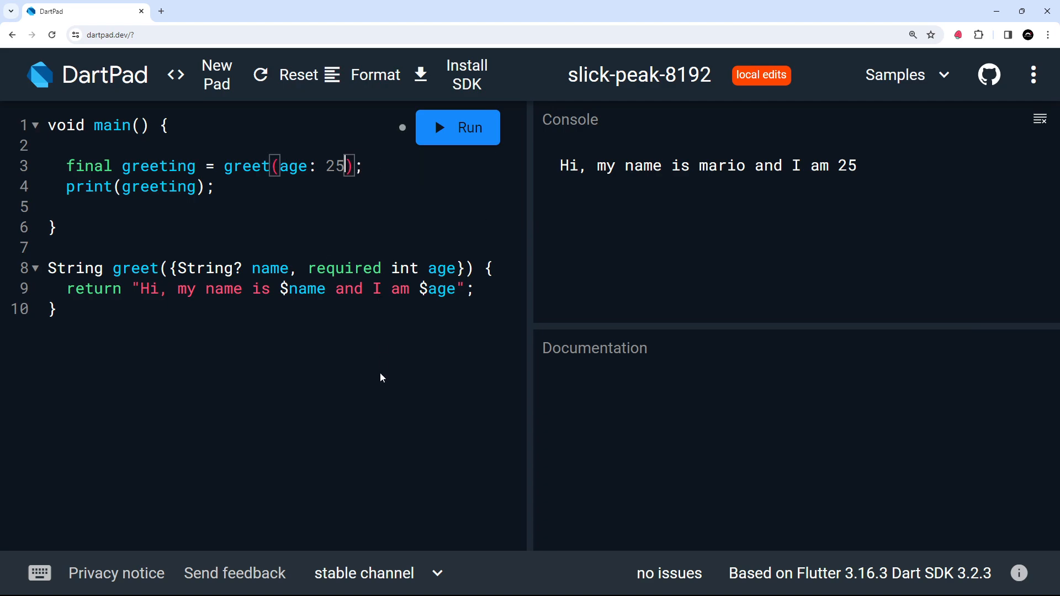
drag(179, 269, 296, 269)
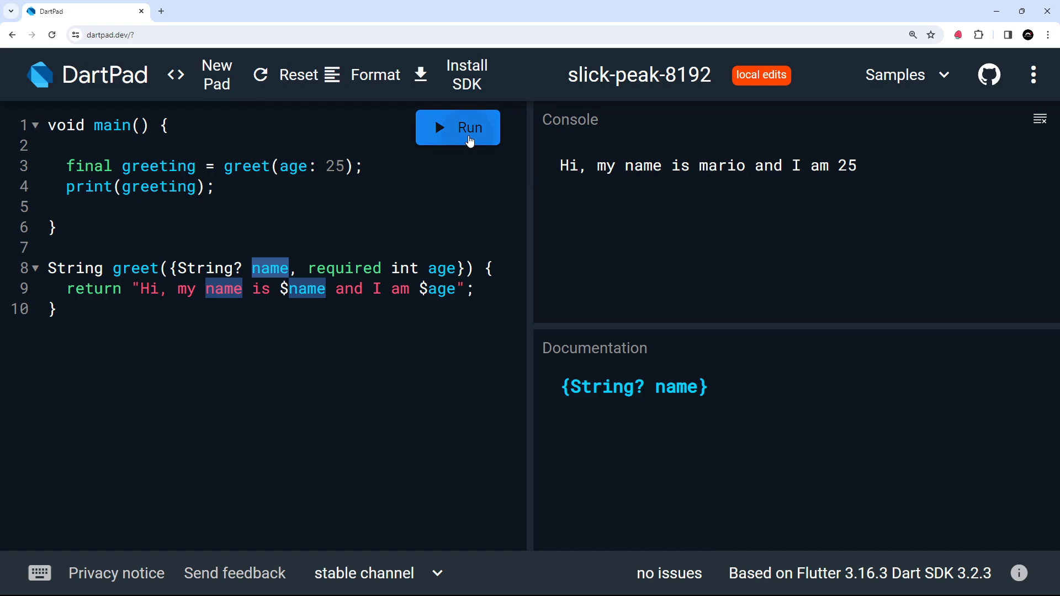
click(458, 127)
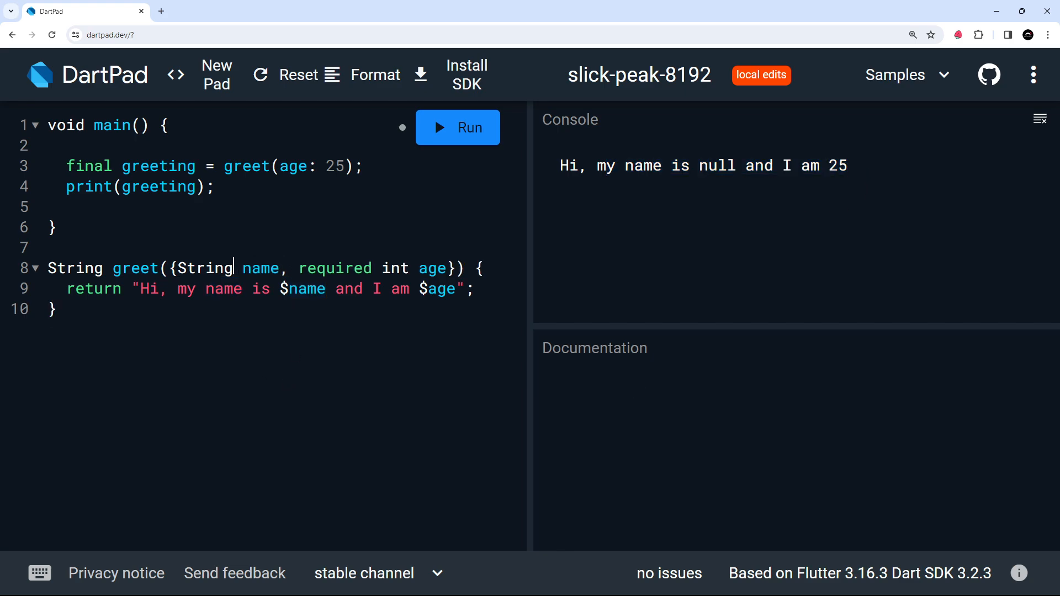
Make name a required String, pass name: "mario" again, and inspect the age argument.
text(required)
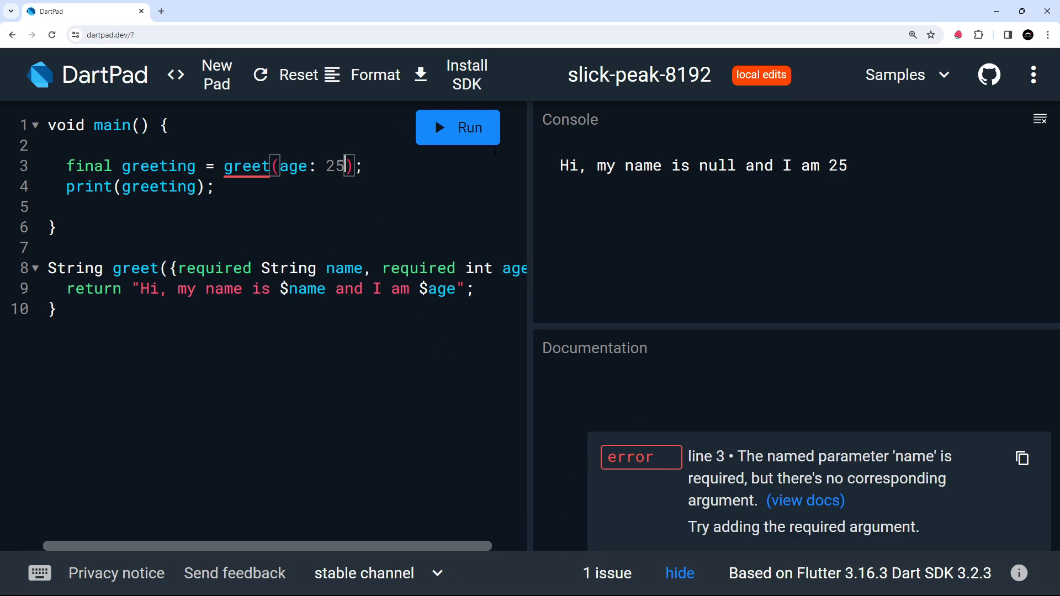
text(, name:)
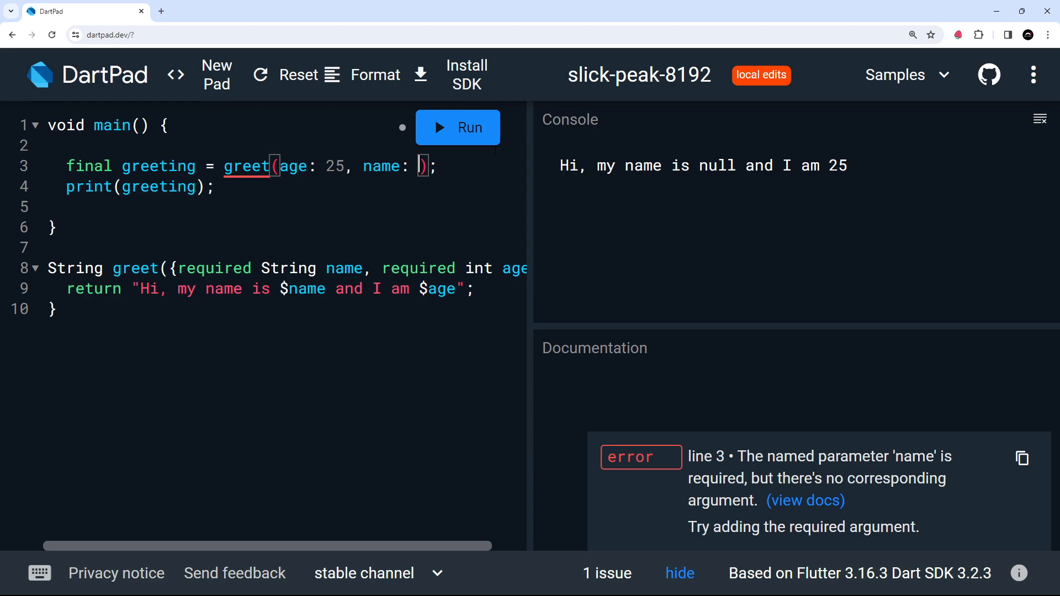
text("mario")
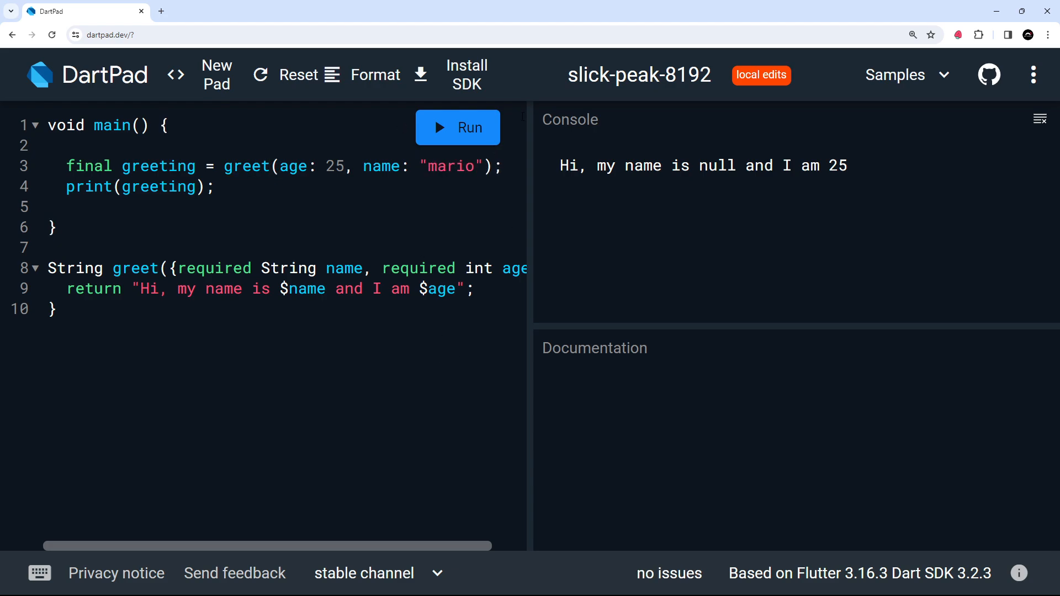
drag(271, 545, 460, 545)
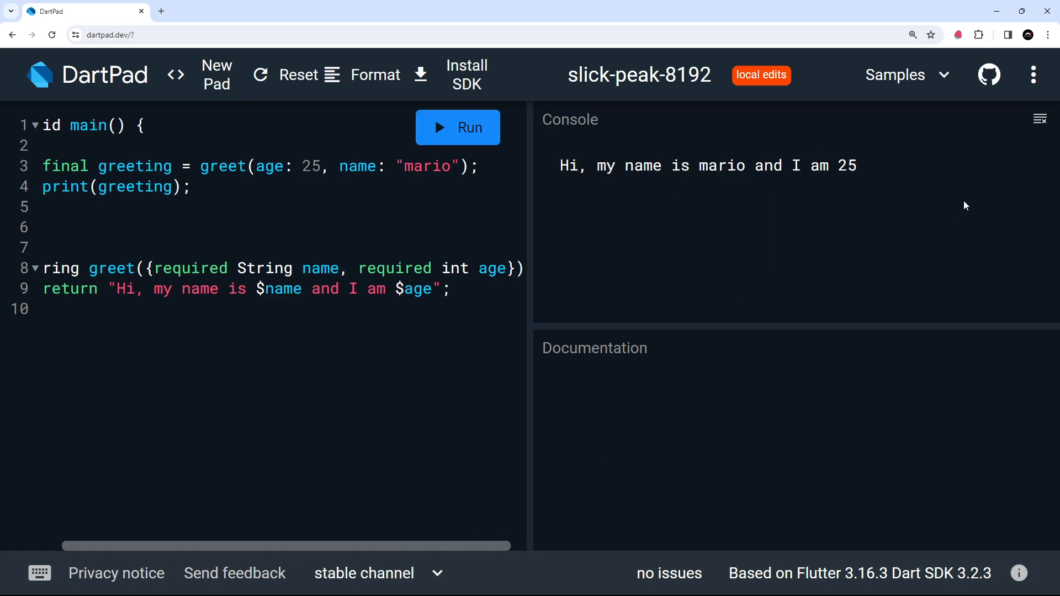
mouse_move(430, 545)
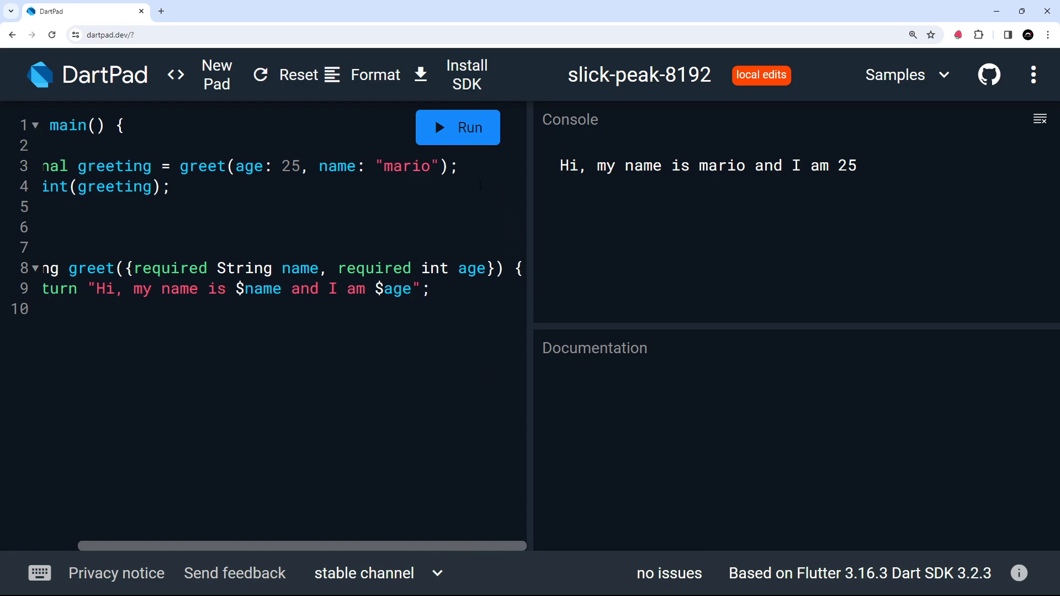
mouse_move(478, 331)
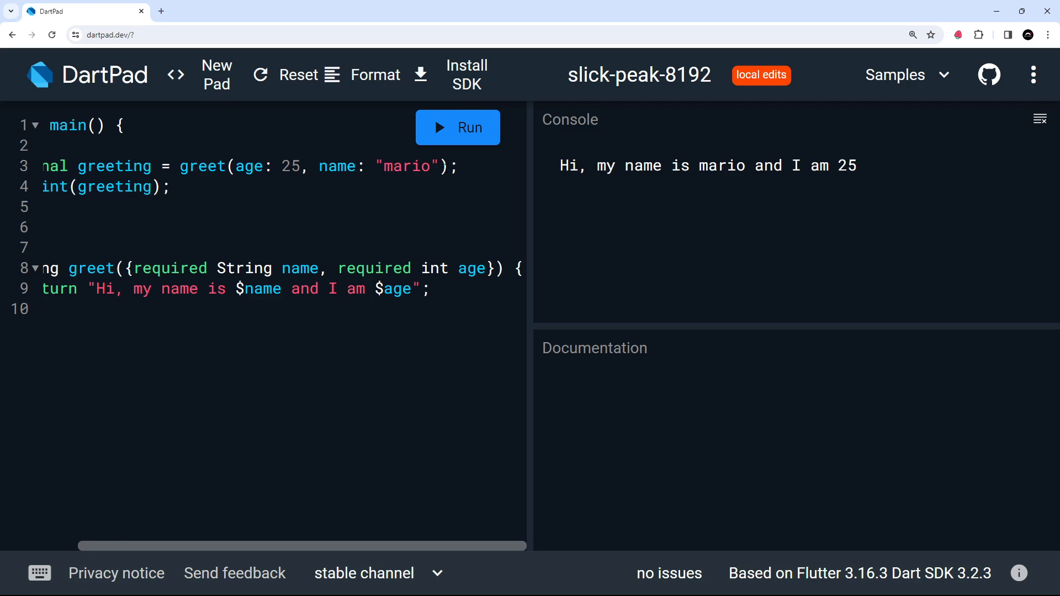
drag(230, 166, 443, 167)
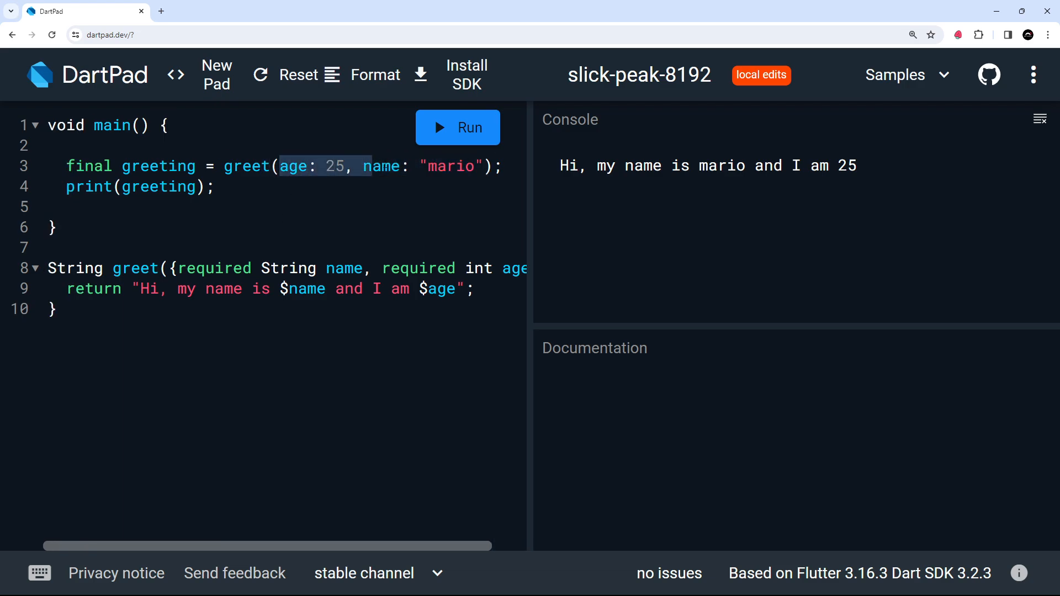
click(294, 166)
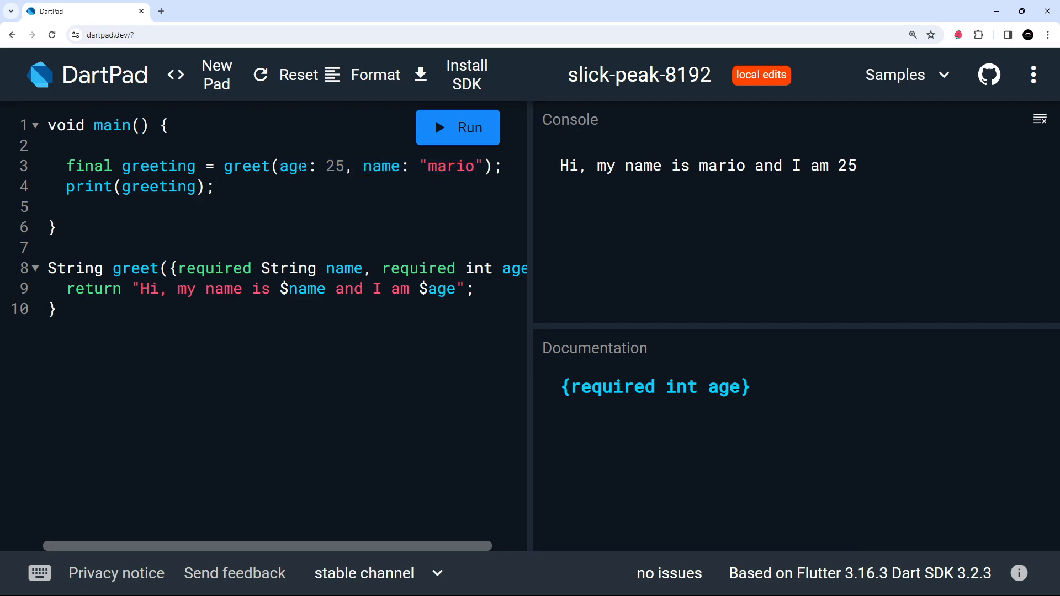
double_click(293, 165)
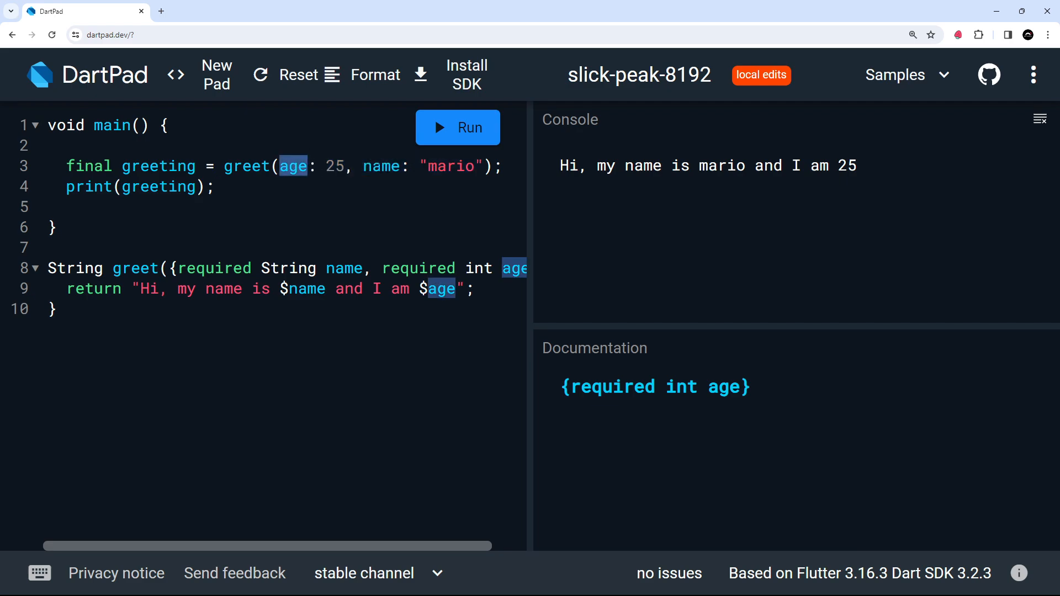